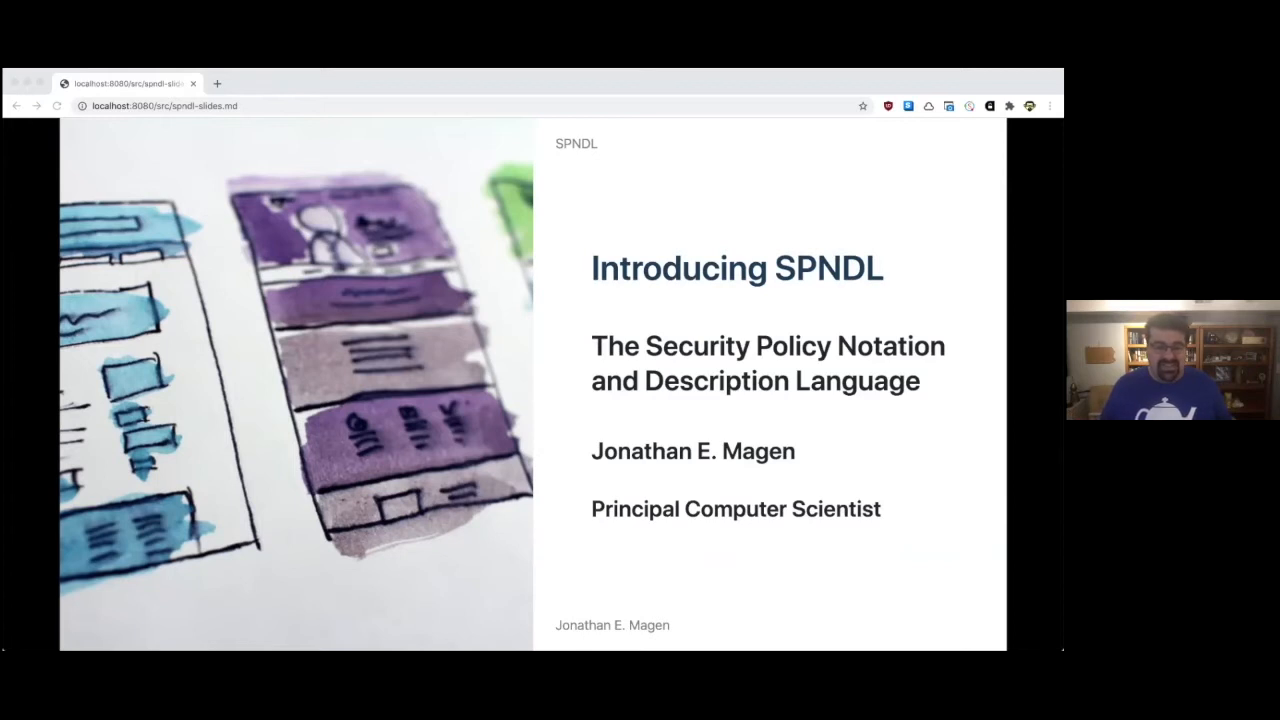
Step: Advance past the SPNDL title slide to the 'Who is this guy?' speaker introduction
{"action": "key", "text": "Right"}
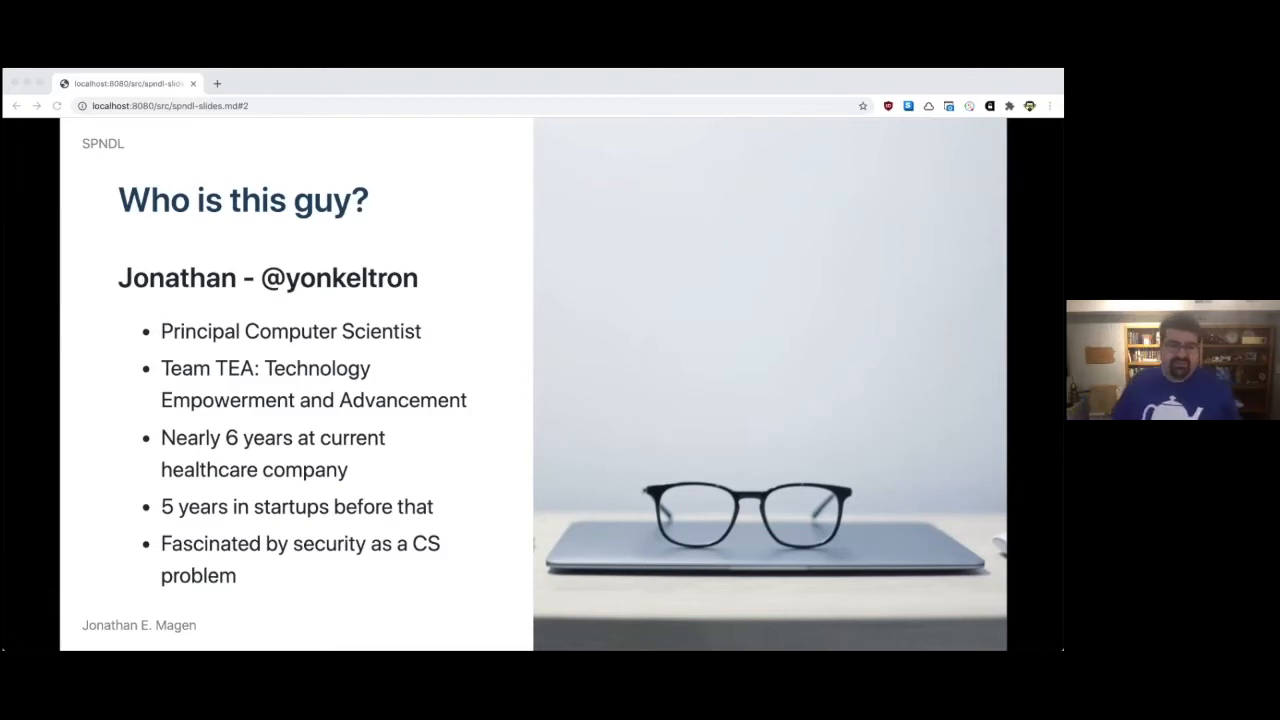
Step: Advance past the speaker introduction and security-review struggles to the 'Let me tell you a story.' slide
{"action": "key", "text": "Right"}
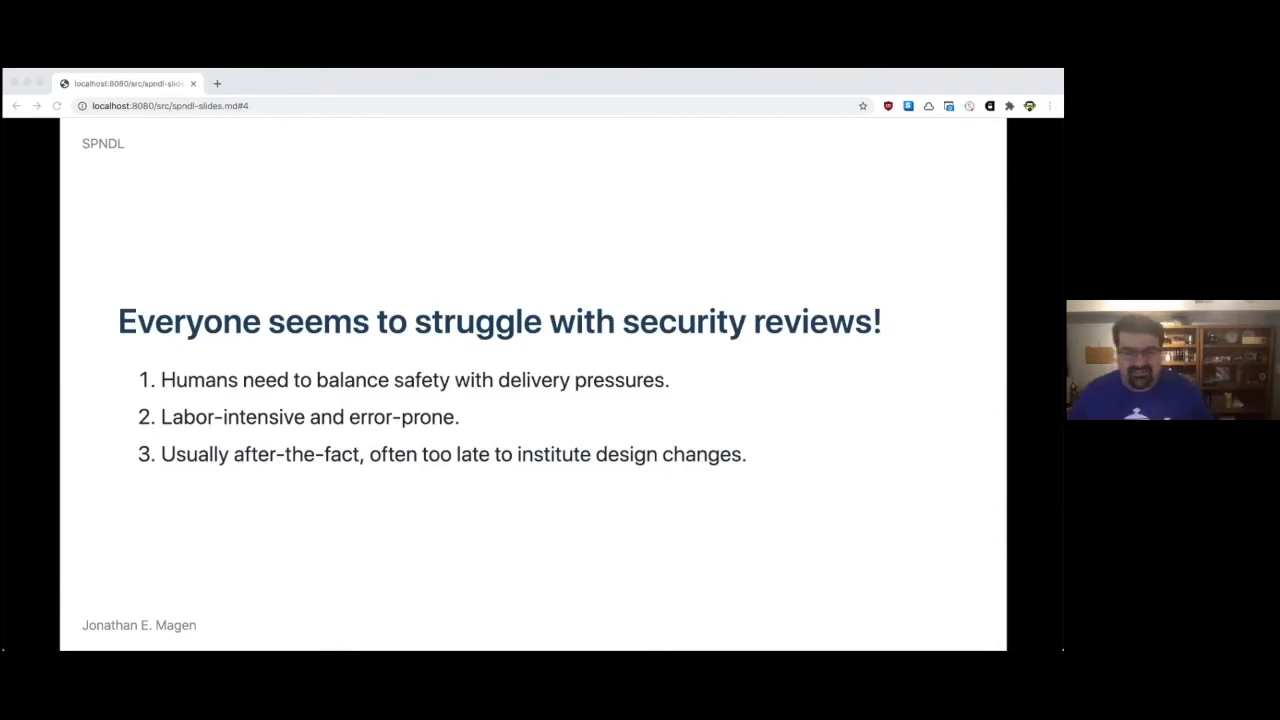
{"action": "key", "text": "right"}
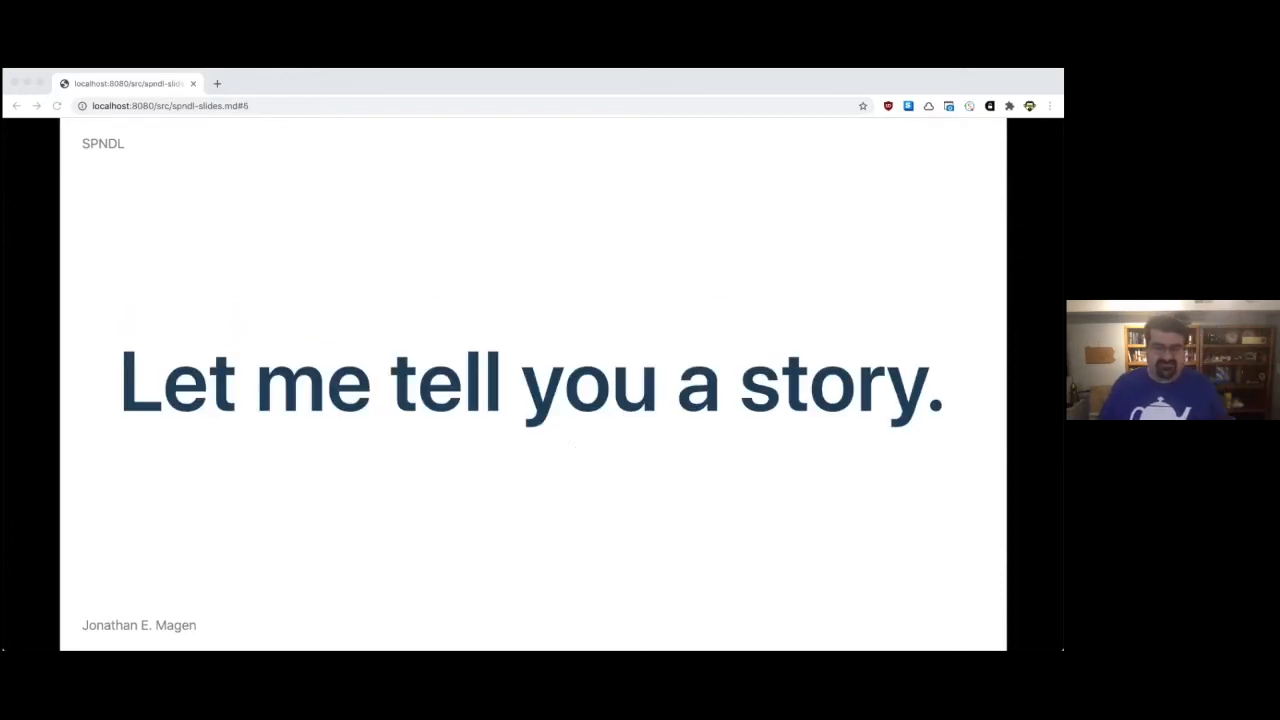
Step: Step through the story slides (process vs practice, paperwork, review capacity, mistakes) to the practitioner-and-specialist research slide
{"action": "key", "text": "Right"}
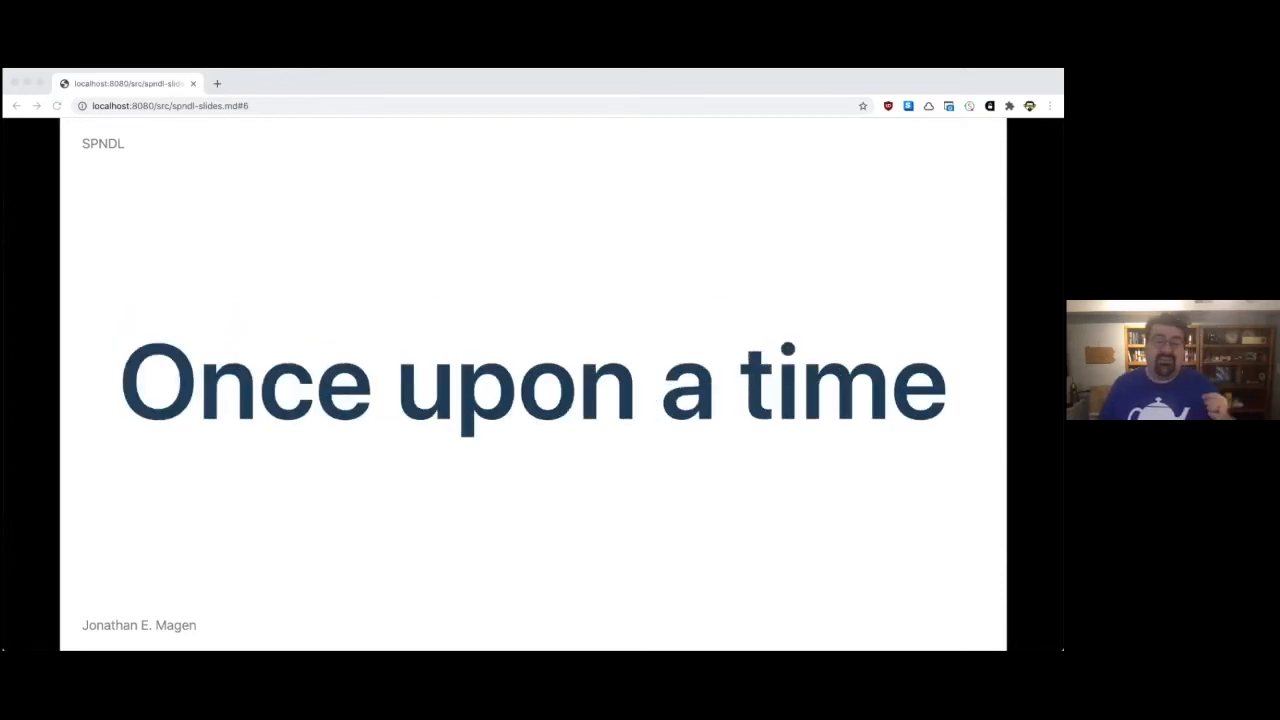
{"action": "key", "text": "Right"}
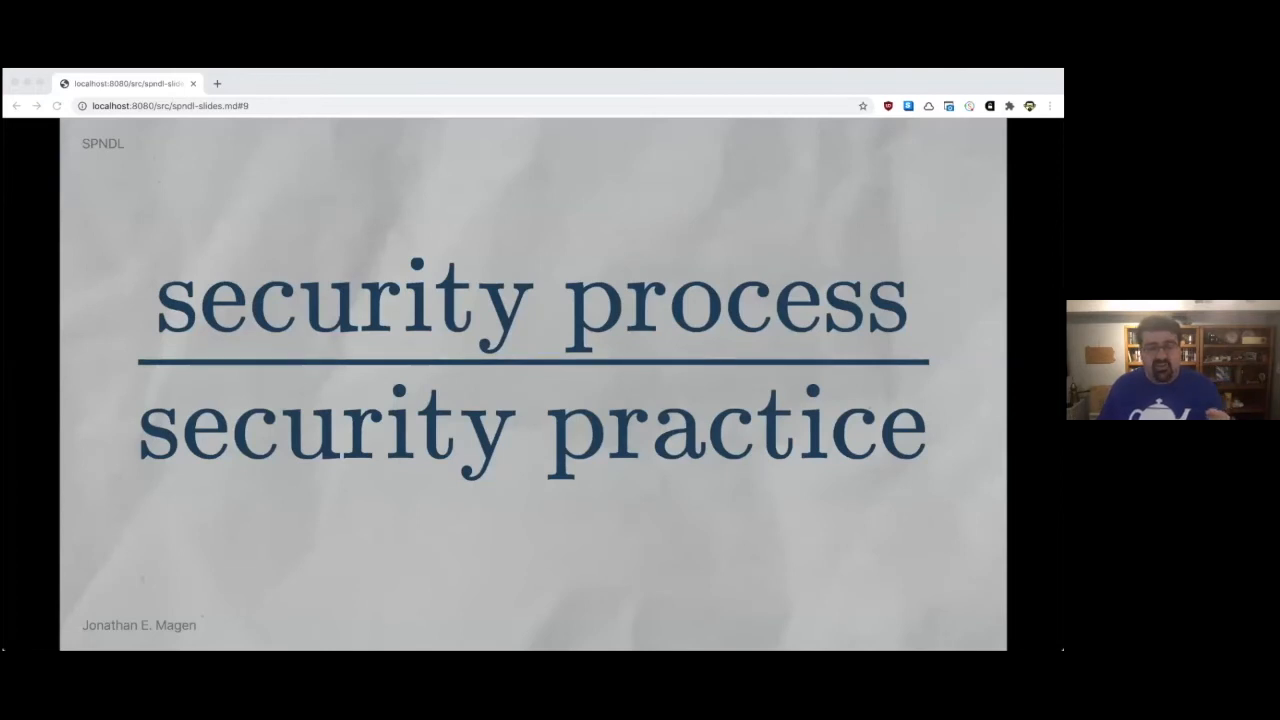
{"action": "key", "text": "Right"}
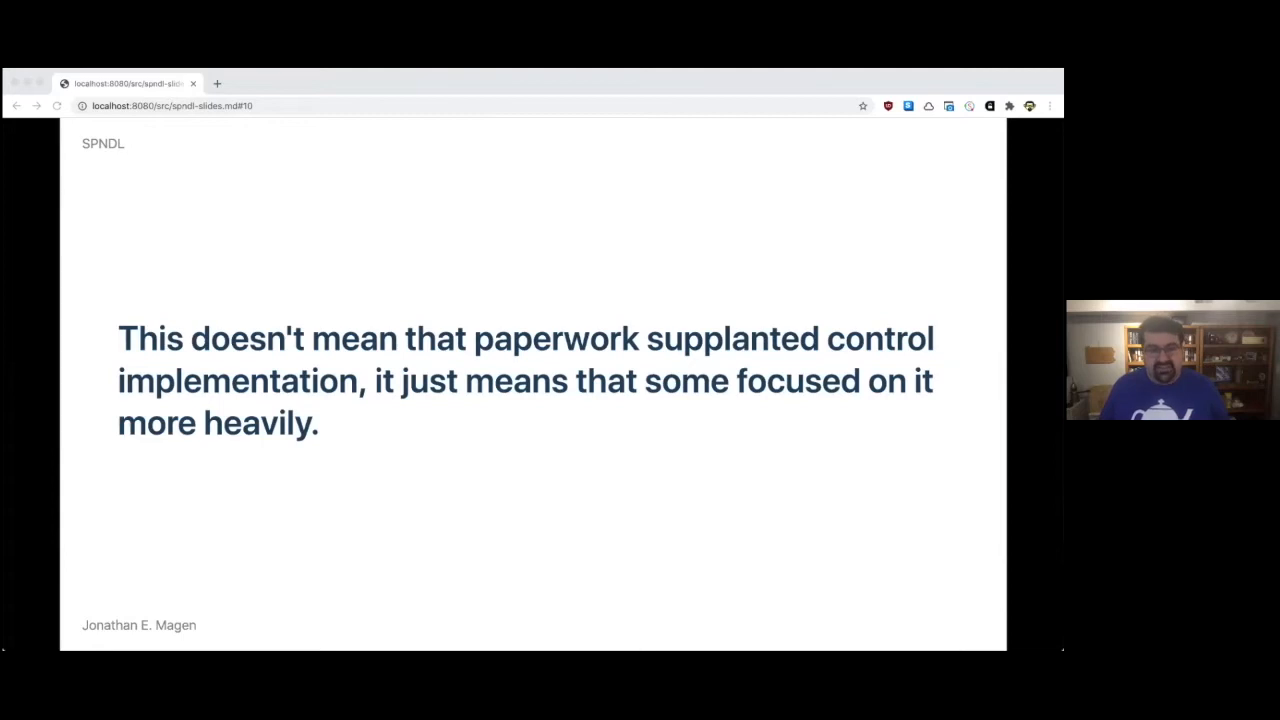
{"action": "key", "text": "Right"}
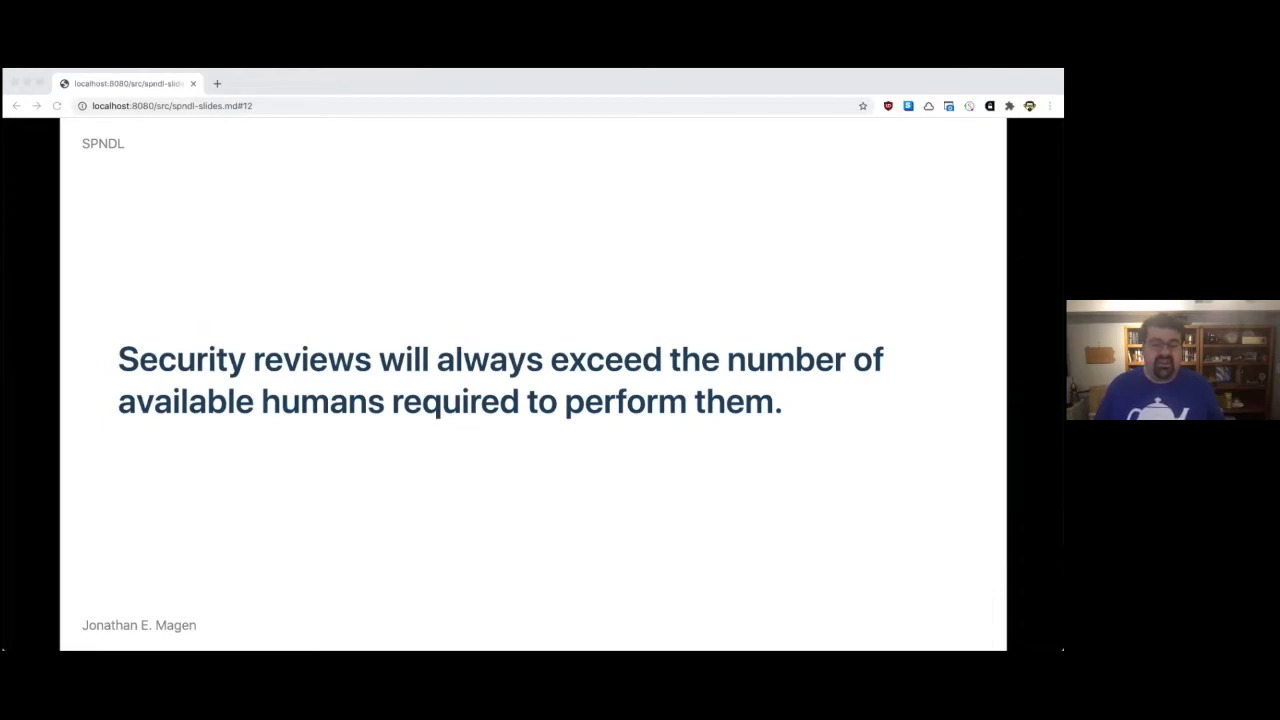
{"action": "key", "text": "Right"}
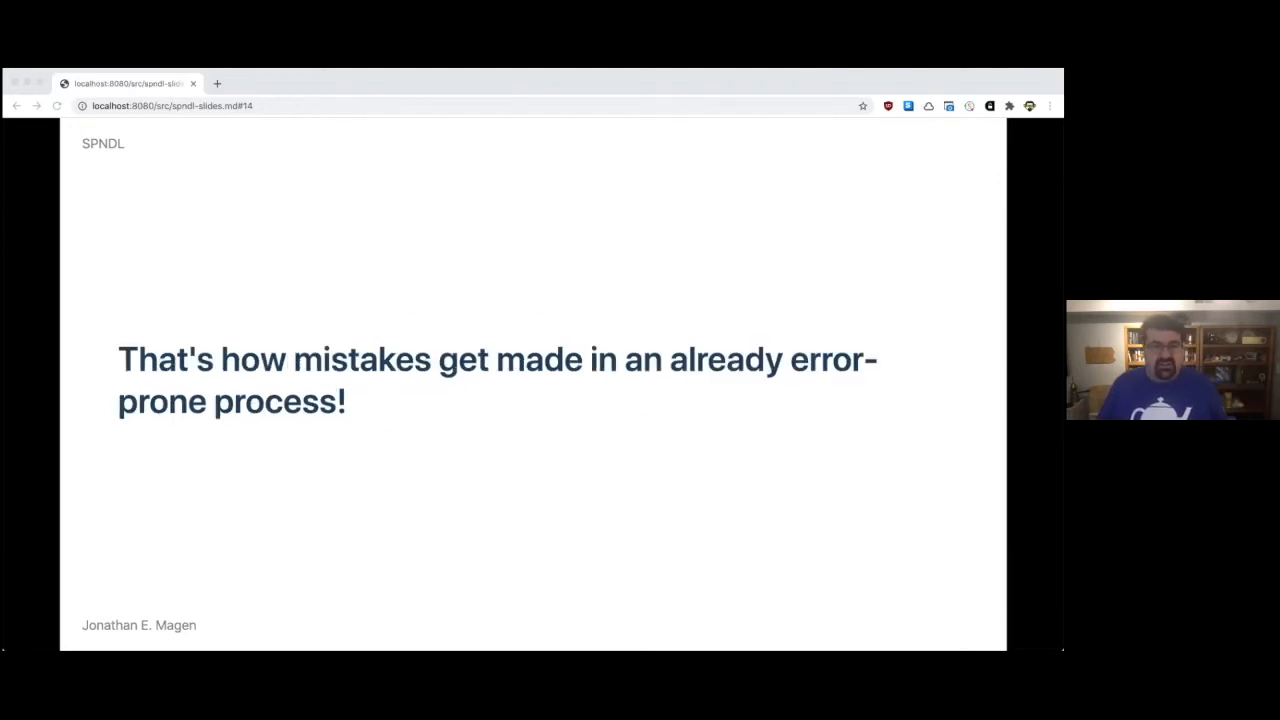
{"action": "key", "text": "Right"}
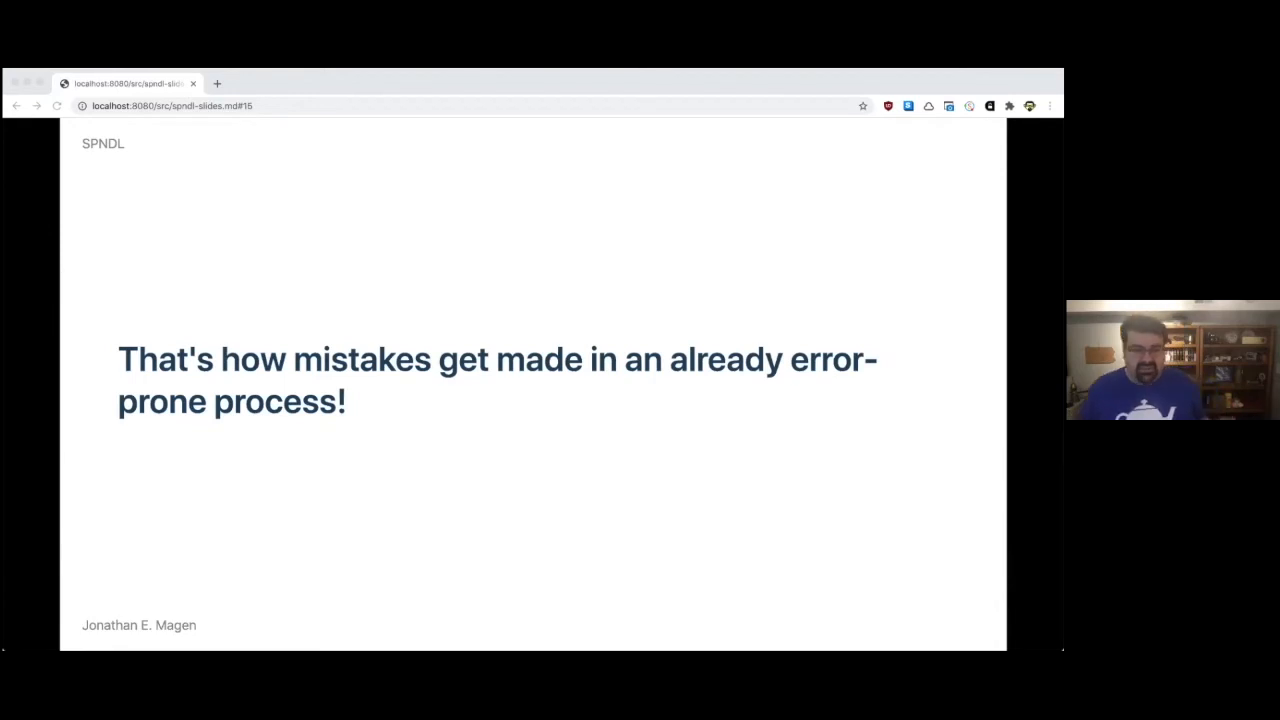
{"action": "key", "text": "right"}
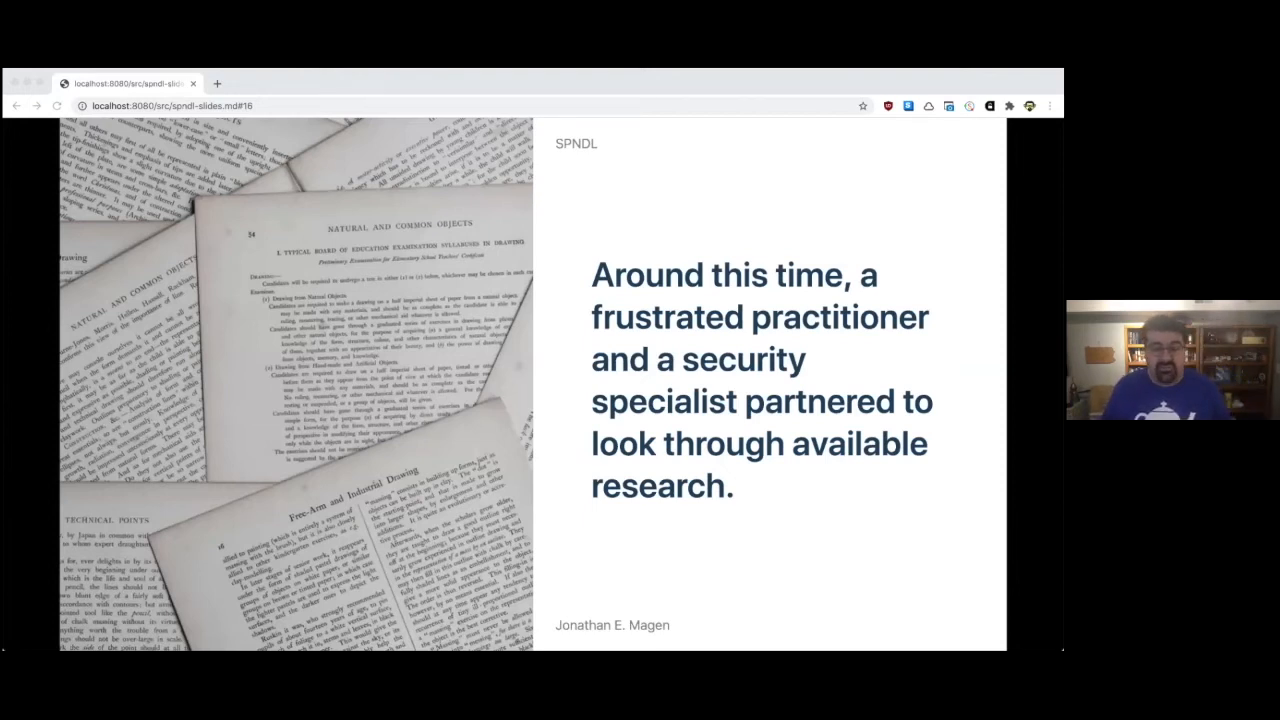
Step: Advance past 'Could automation have an answer?' and the identity reveal to the project goals slide
{"action": "key", "text": "right"}
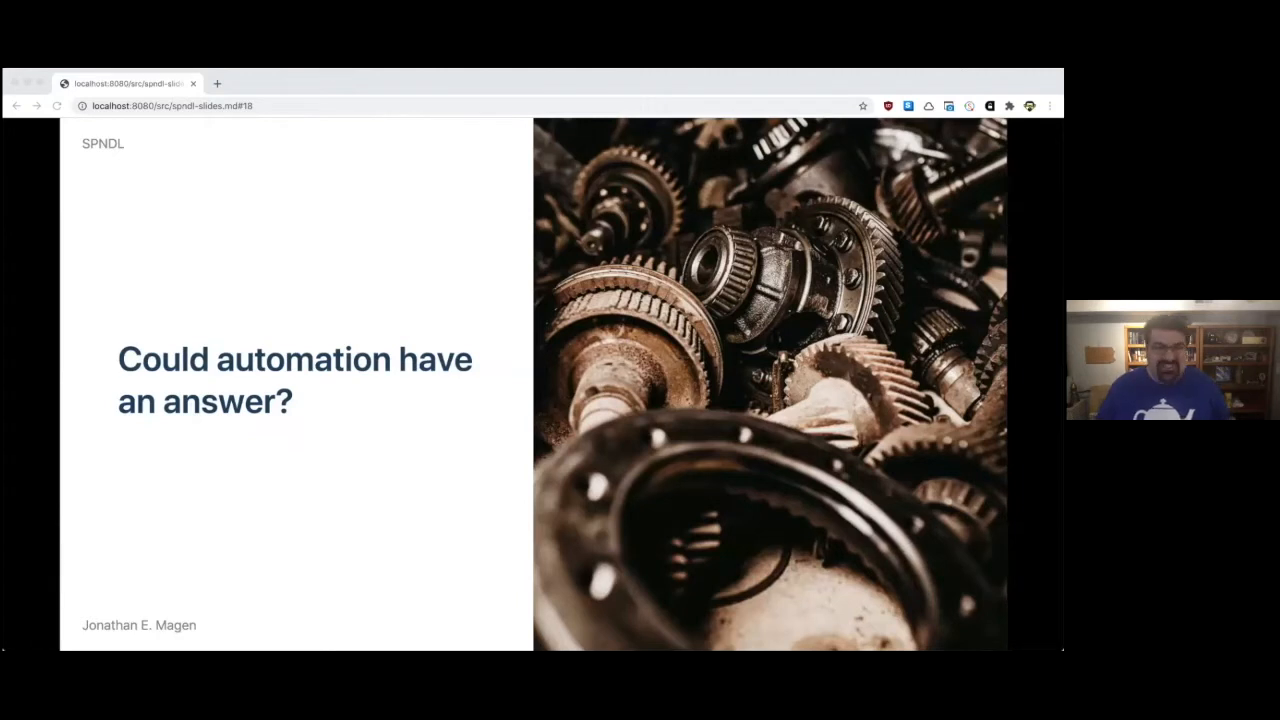
{"action": "key", "text": "Right"}
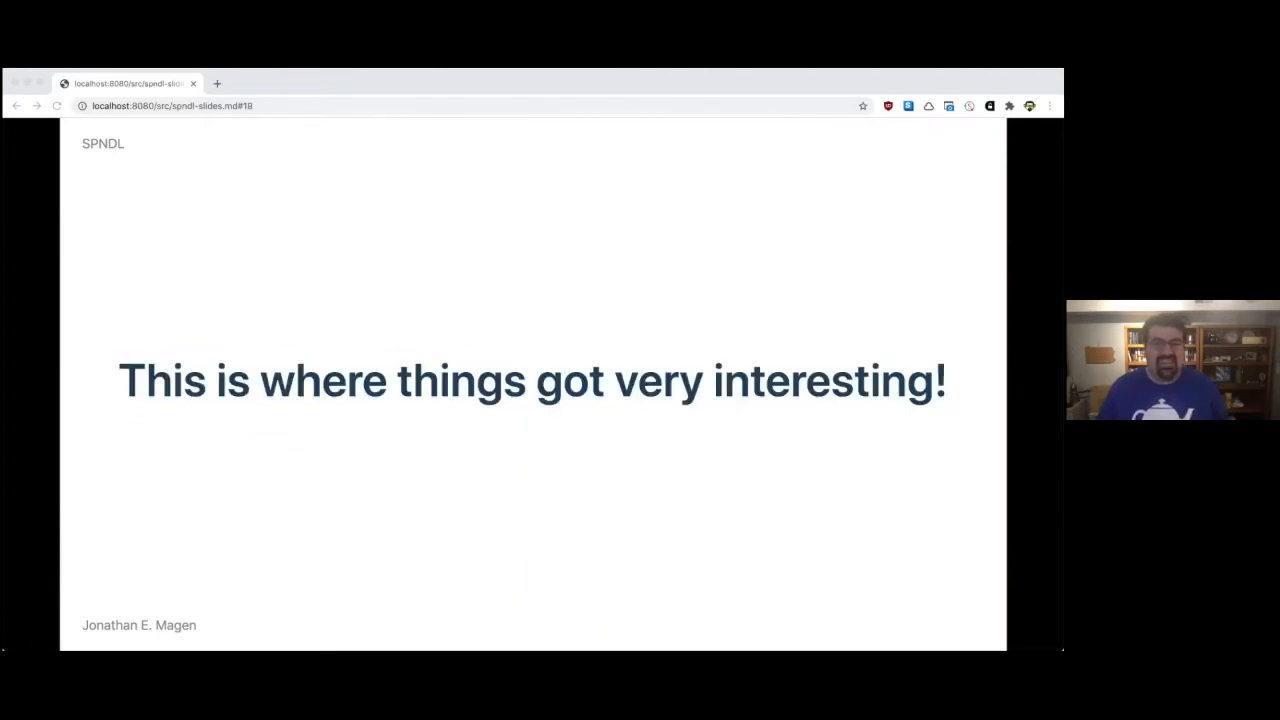
{"action": "key", "text": "right"}
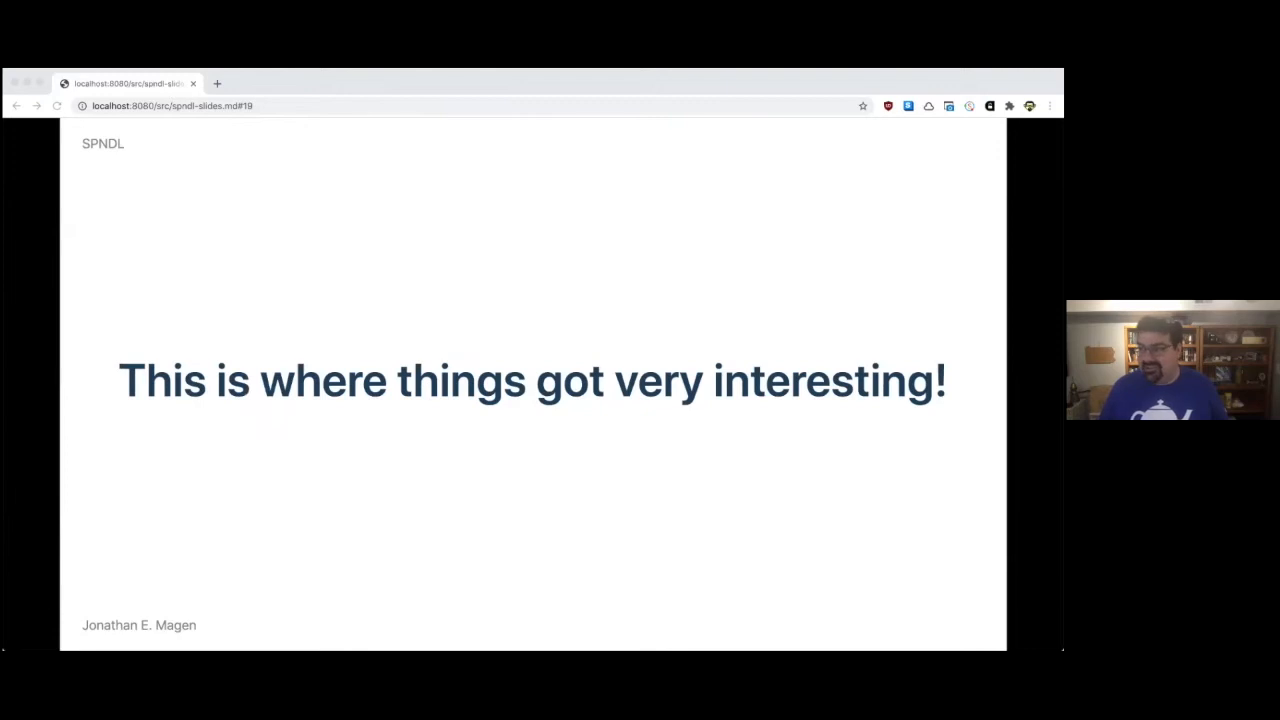
{"action": "key", "text": "Right"}
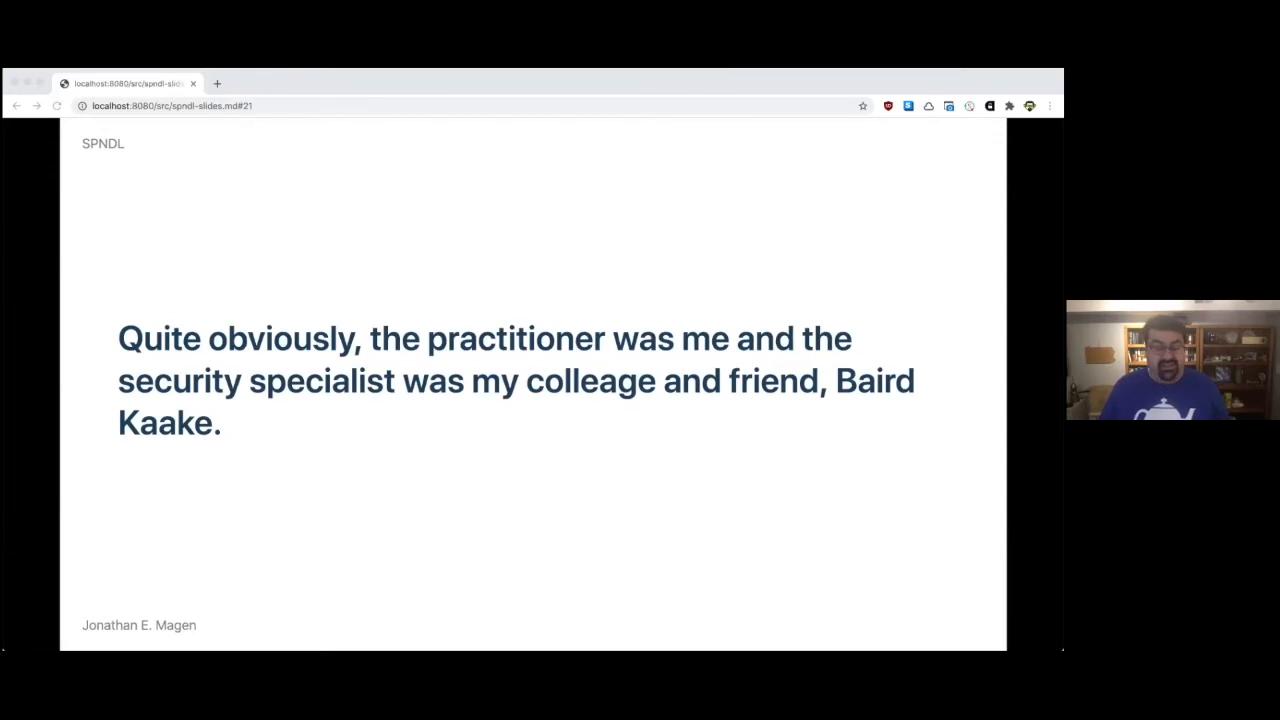
{"action": "key", "text": "right"}
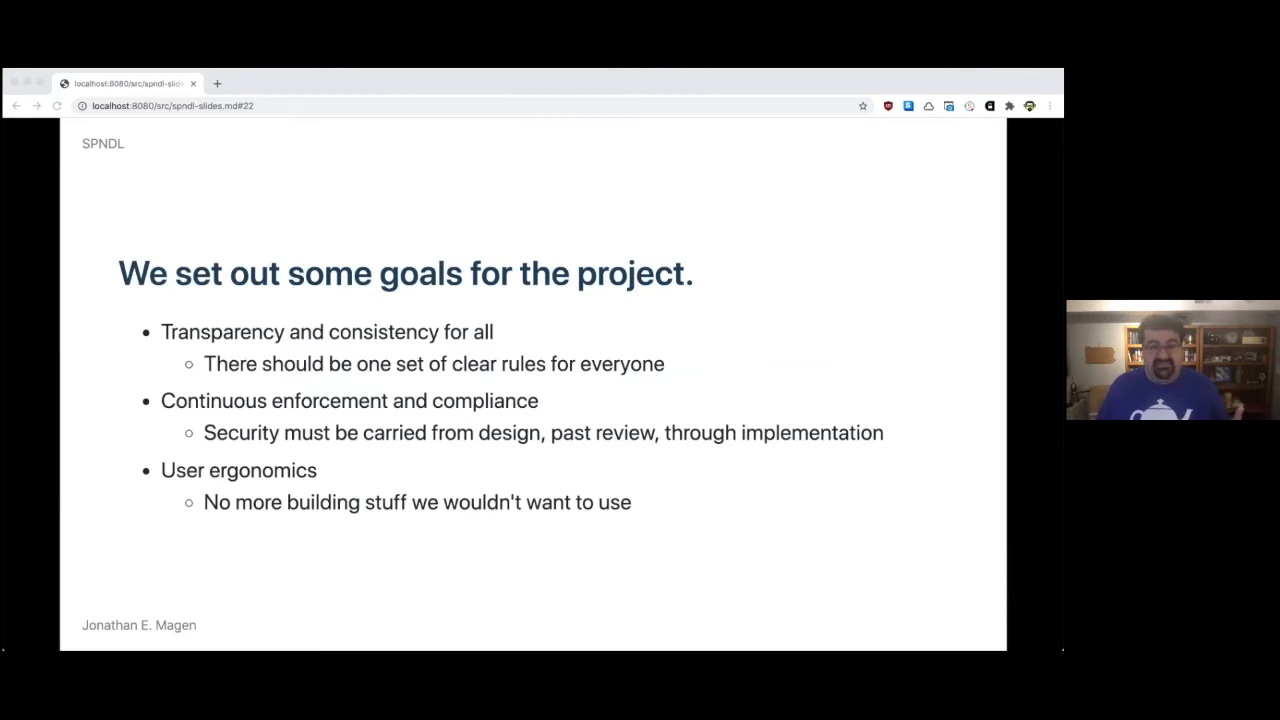
Step: Advance through 'And so we made SPNDL' to the brick-header slide defining SPNDL as a security-policy DSL
{"action": "key", "text": "right"}
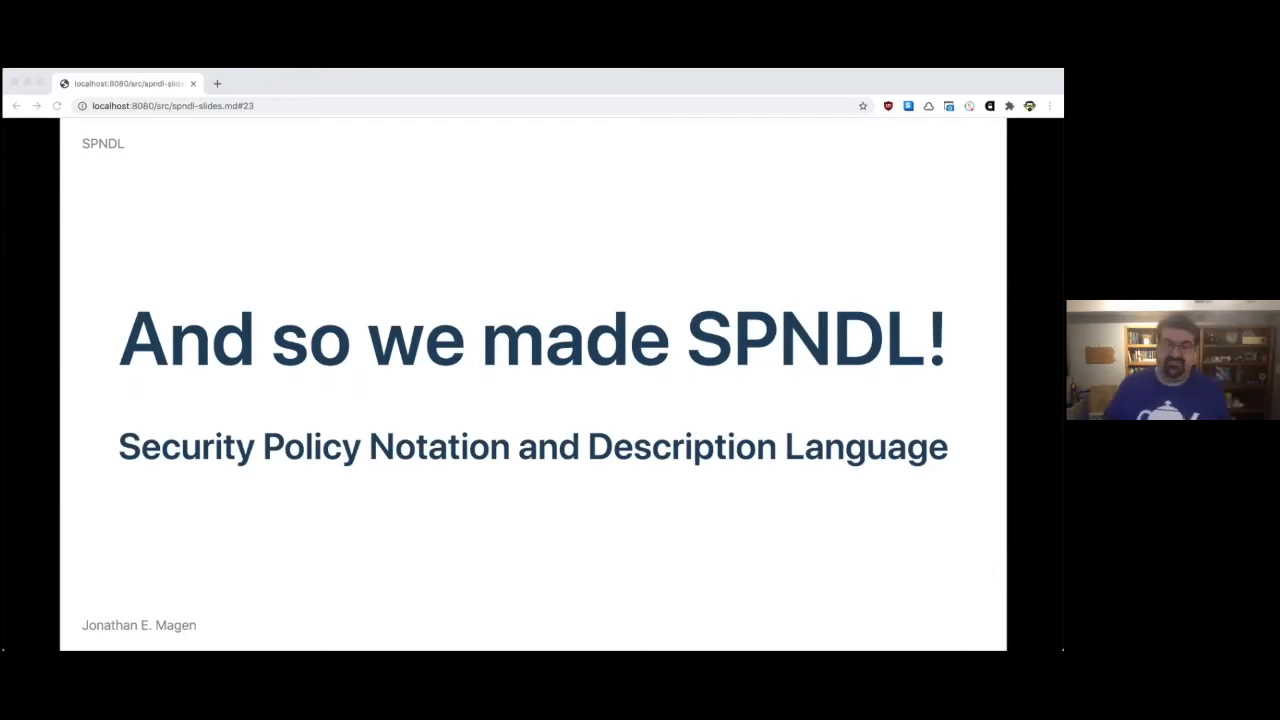
{"action": "key", "text": "Right"}
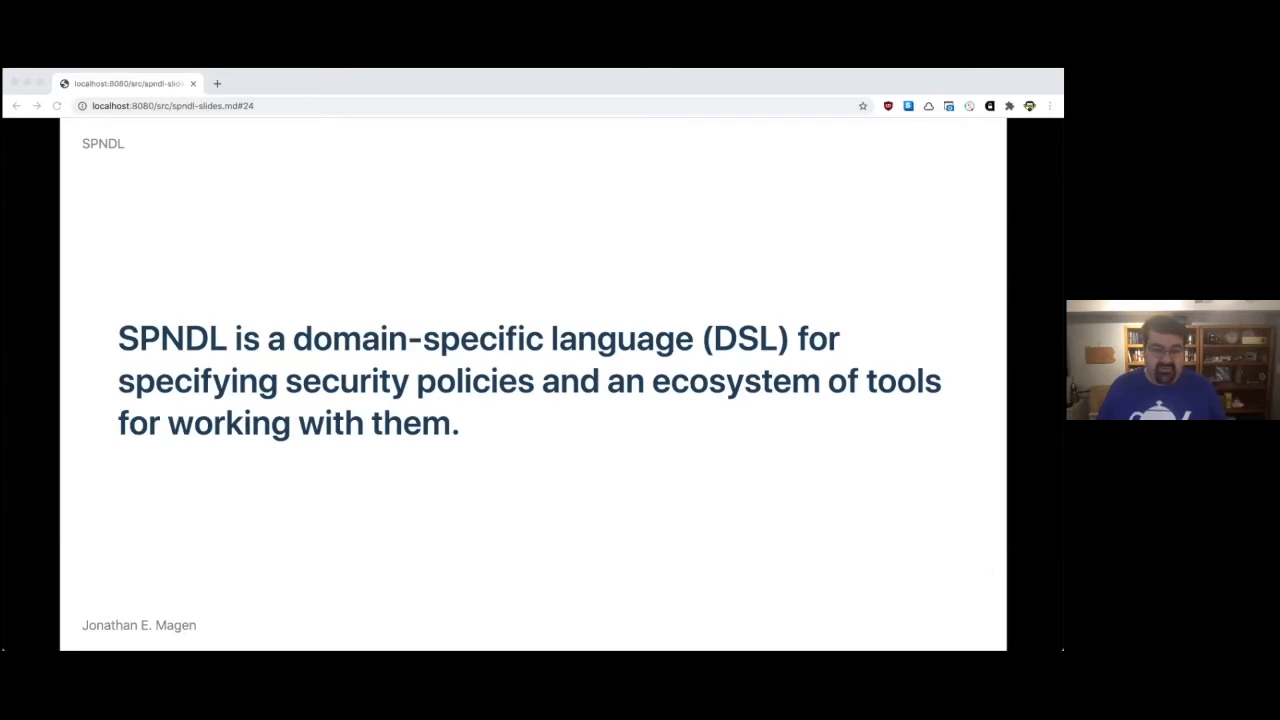
{"action": "key", "text": "Right"}
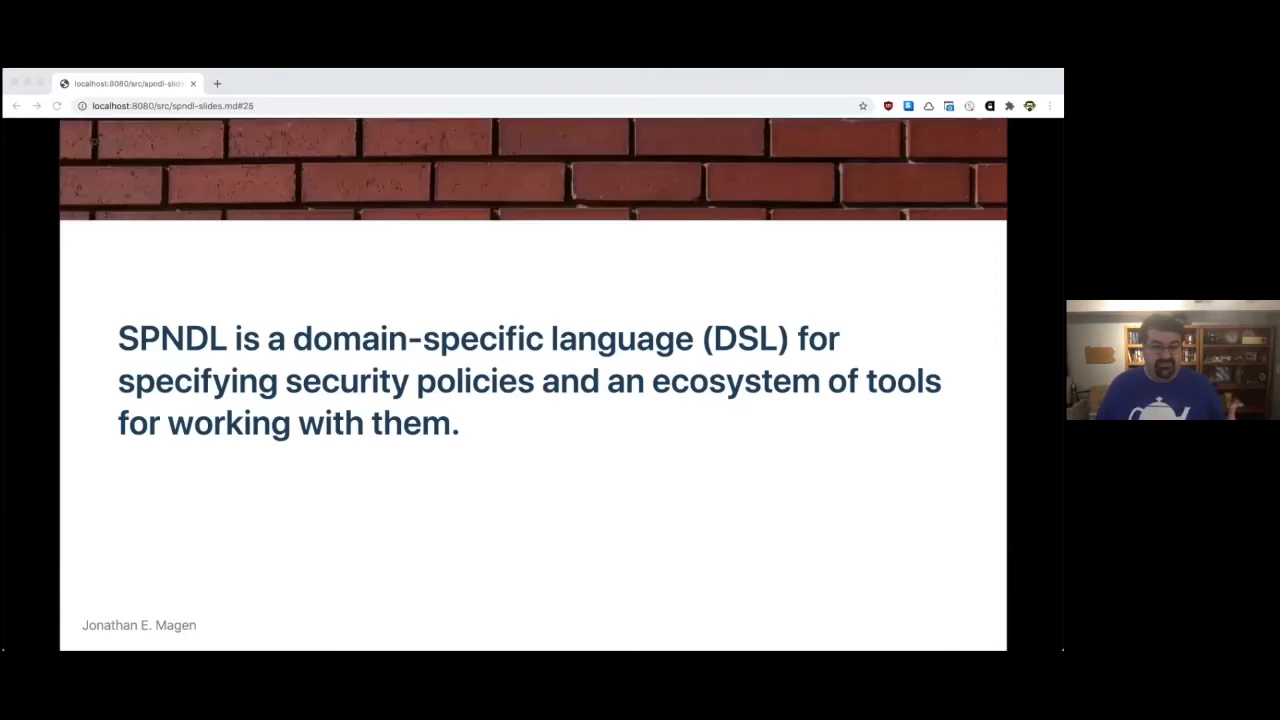
Step: Advance through 'What's a DSL?' and 'Ordering coffee' to the caramel macchiato order example slide
{"action": "key", "text": "Right"}
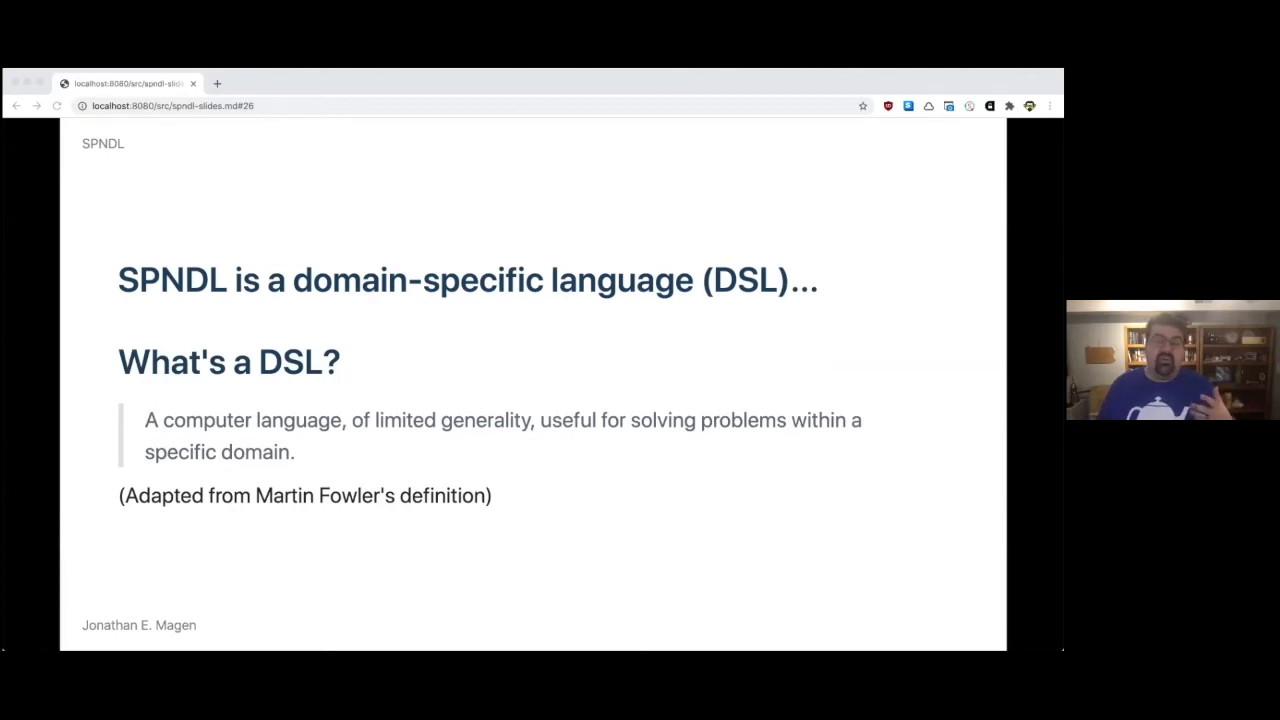
{"action": "key", "text": "Right"}
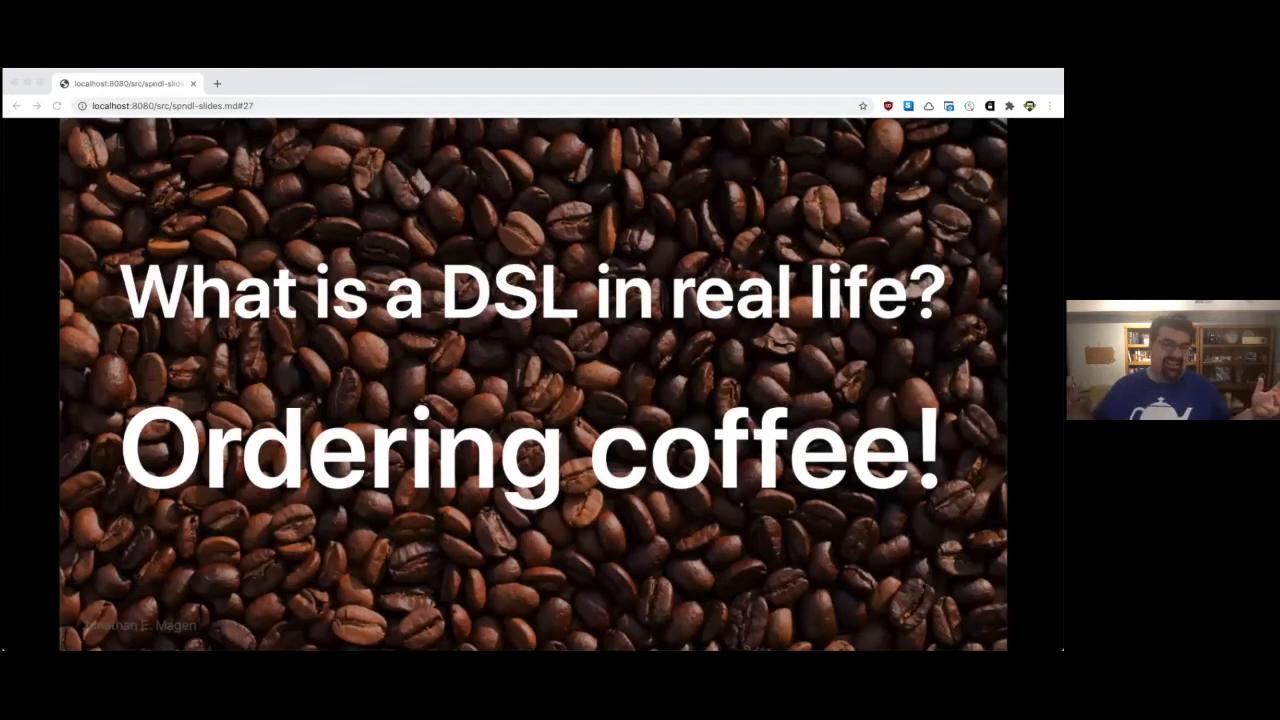
{"action": "key", "text": "Right"}
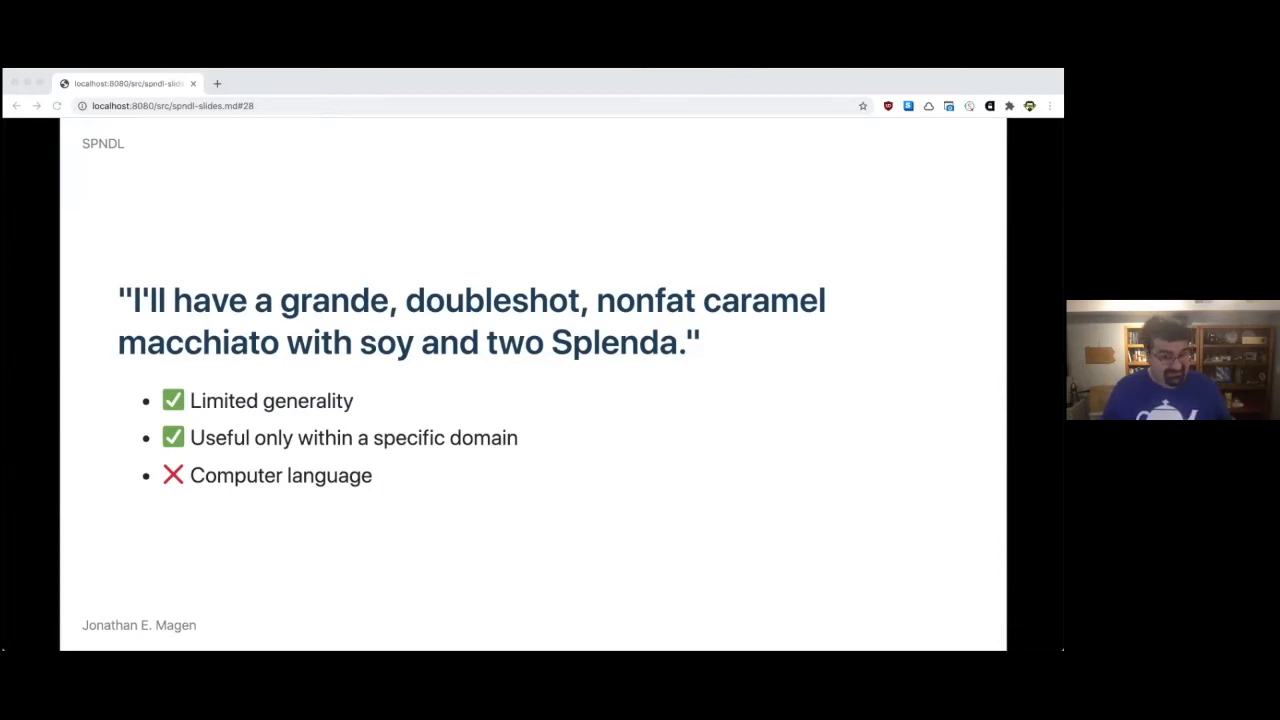
Step: Advance through the security policies and property graph slides to the 'ecosystem of tools' slide
{"action": "key", "text": "Right"}
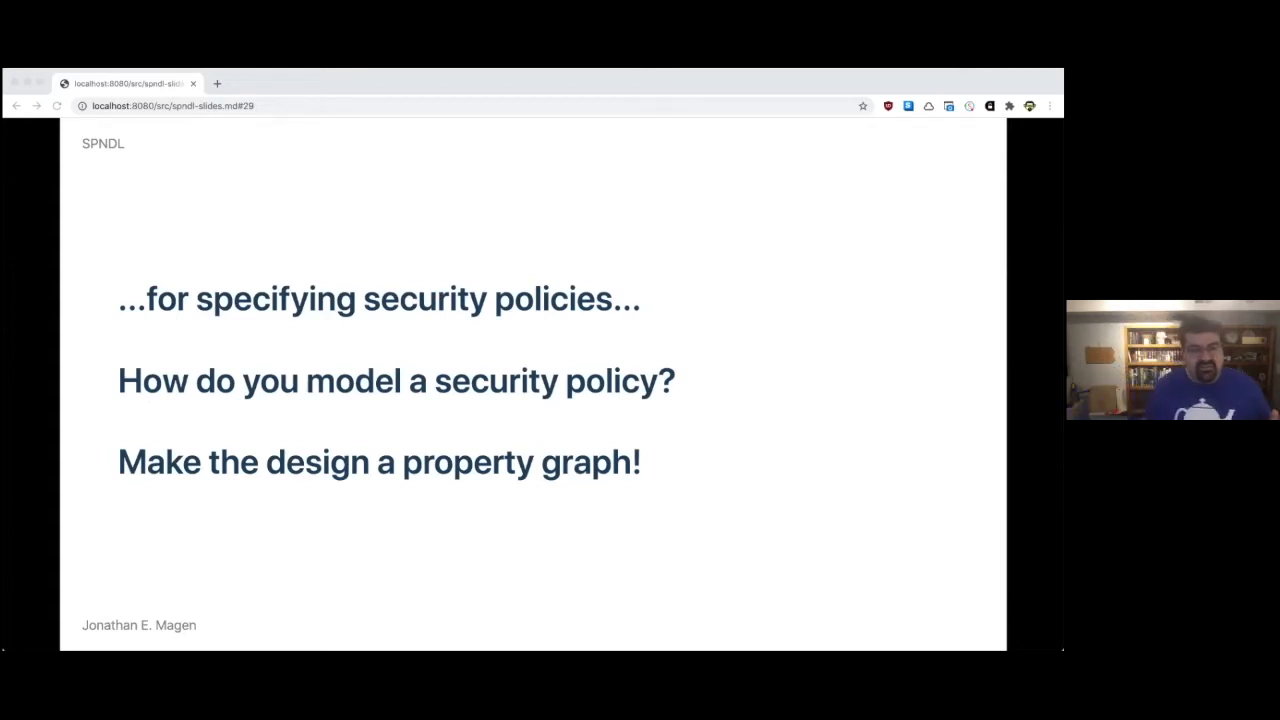
{"action": "key", "text": "Right"}
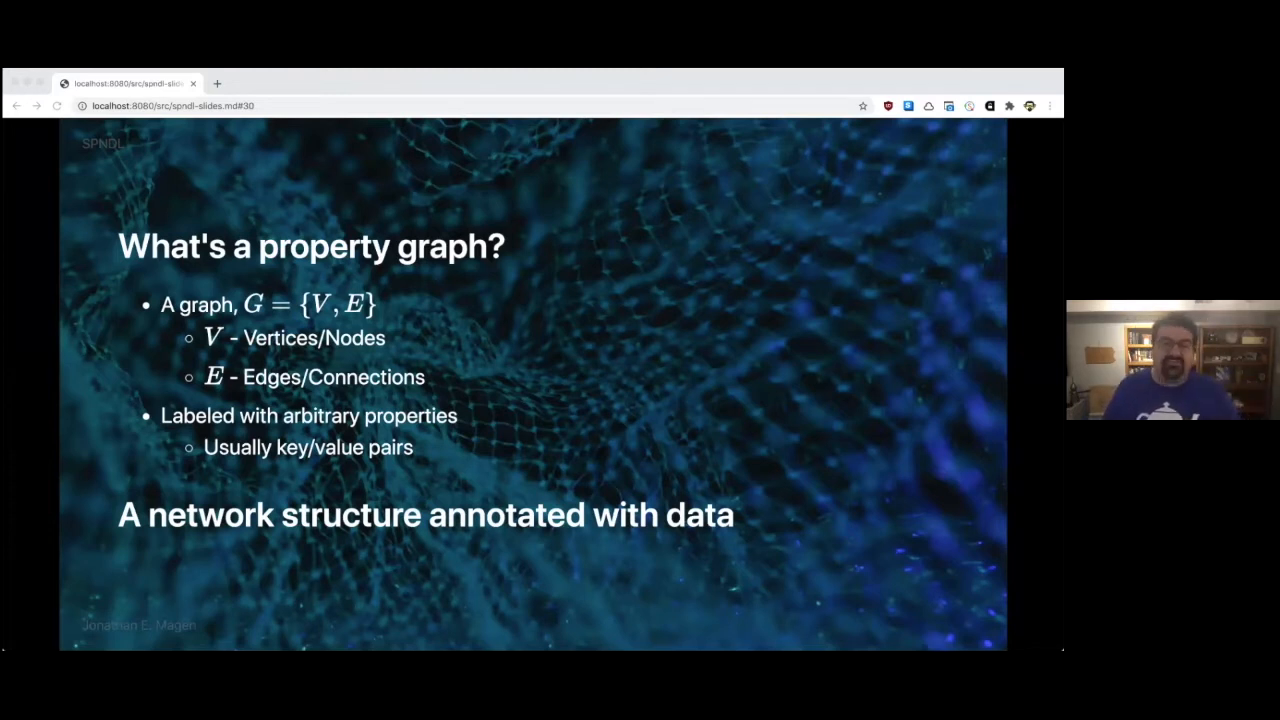
{"action": "key", "text": "Right"}
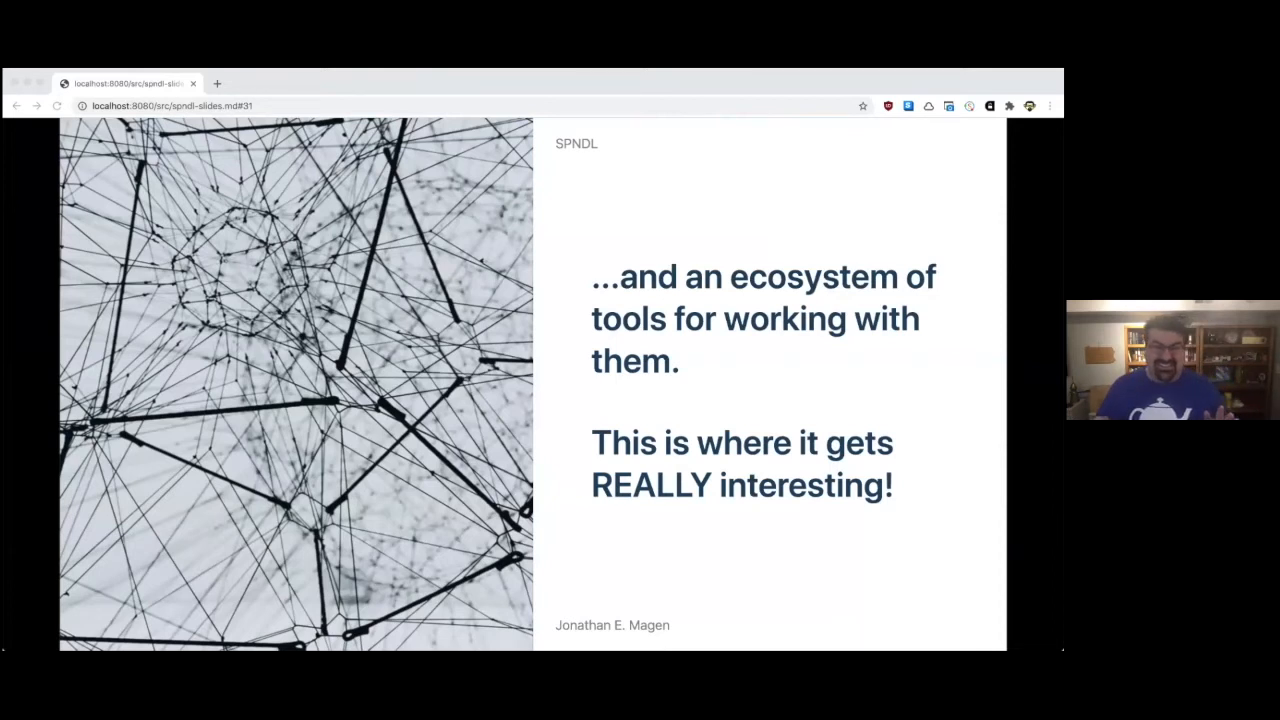
Step: Advance past the SPNDL tools list and 'With SPNDL you could' to the original Spaceship syntax slide
{"action": "key", "text": "right"}
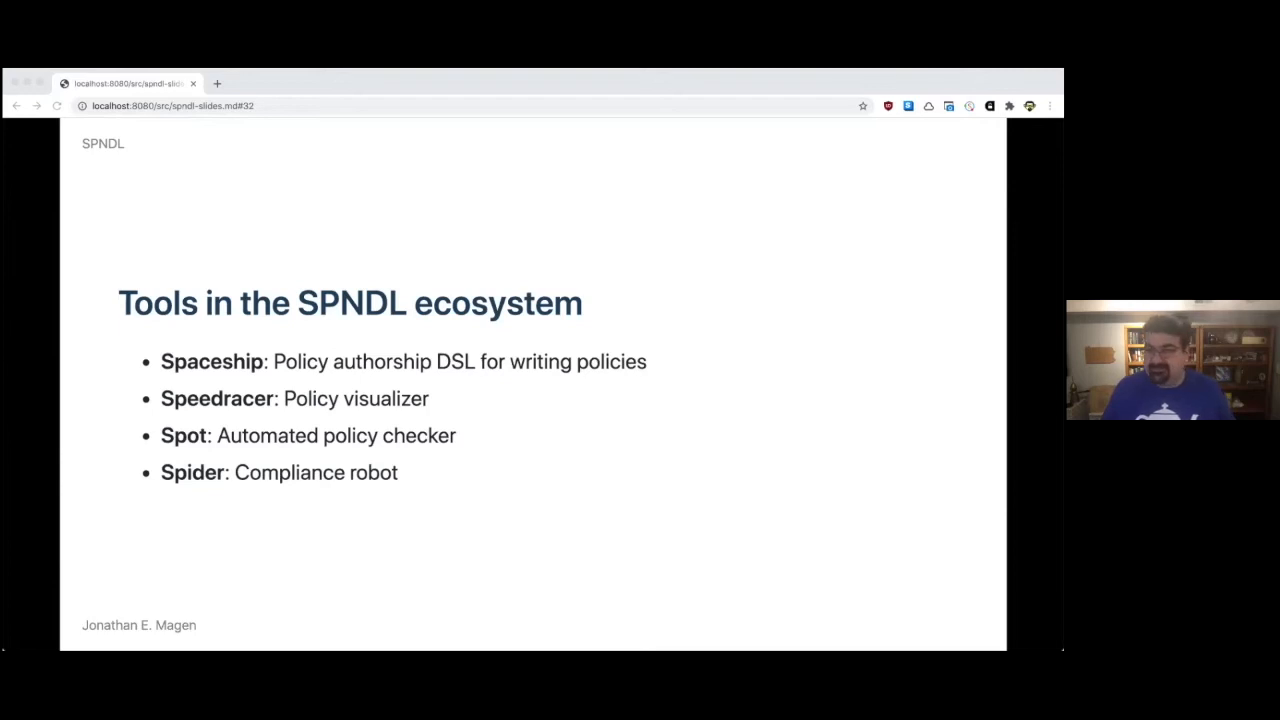
{"action": "key", "text": "Right"}
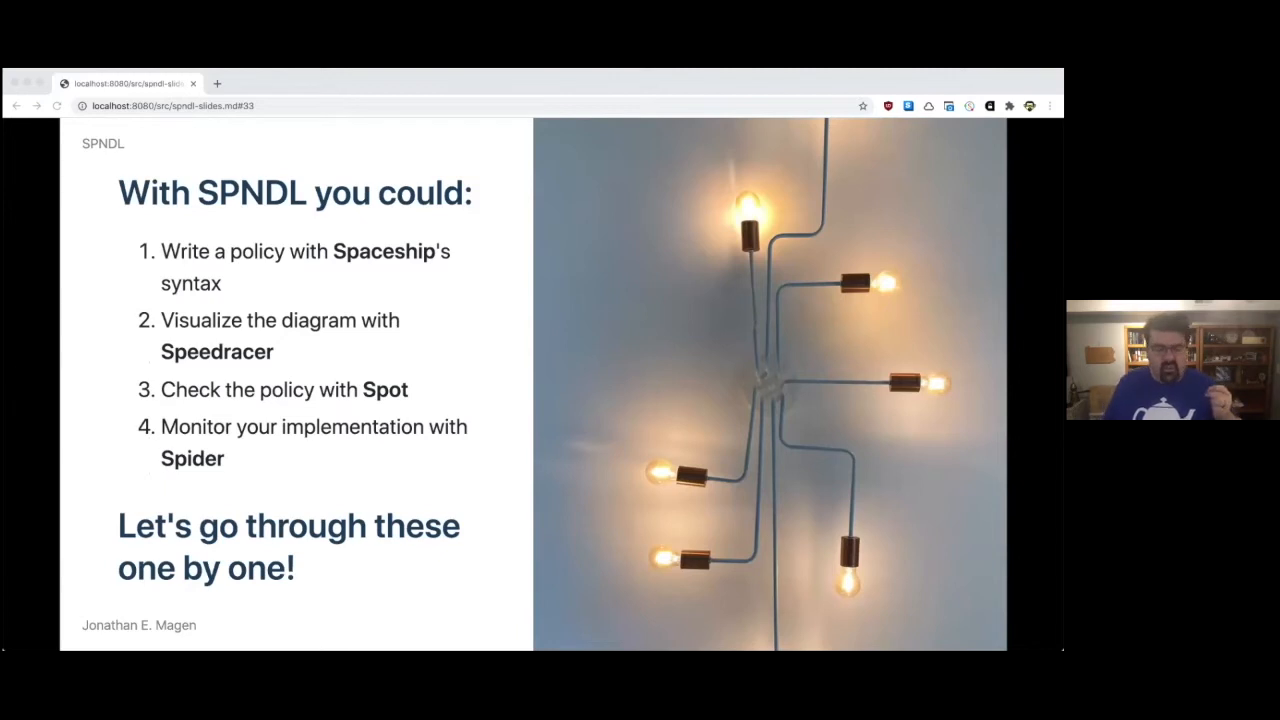
{"action": "key", "text": "right"}
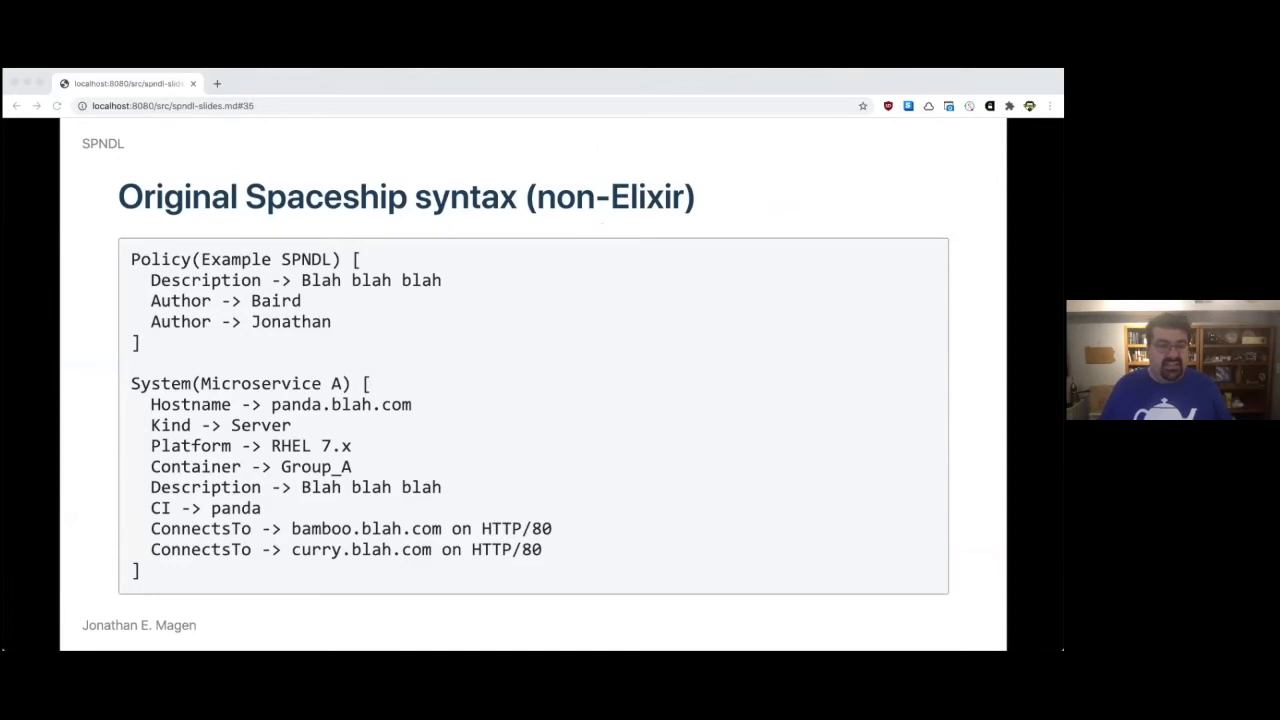
Step: Advance through the first-DSL problems and second-generation Elixir syntax to the 'Code.string_to_quoted/1 is money' takeaway
{"action": "key", "text": "Right"}
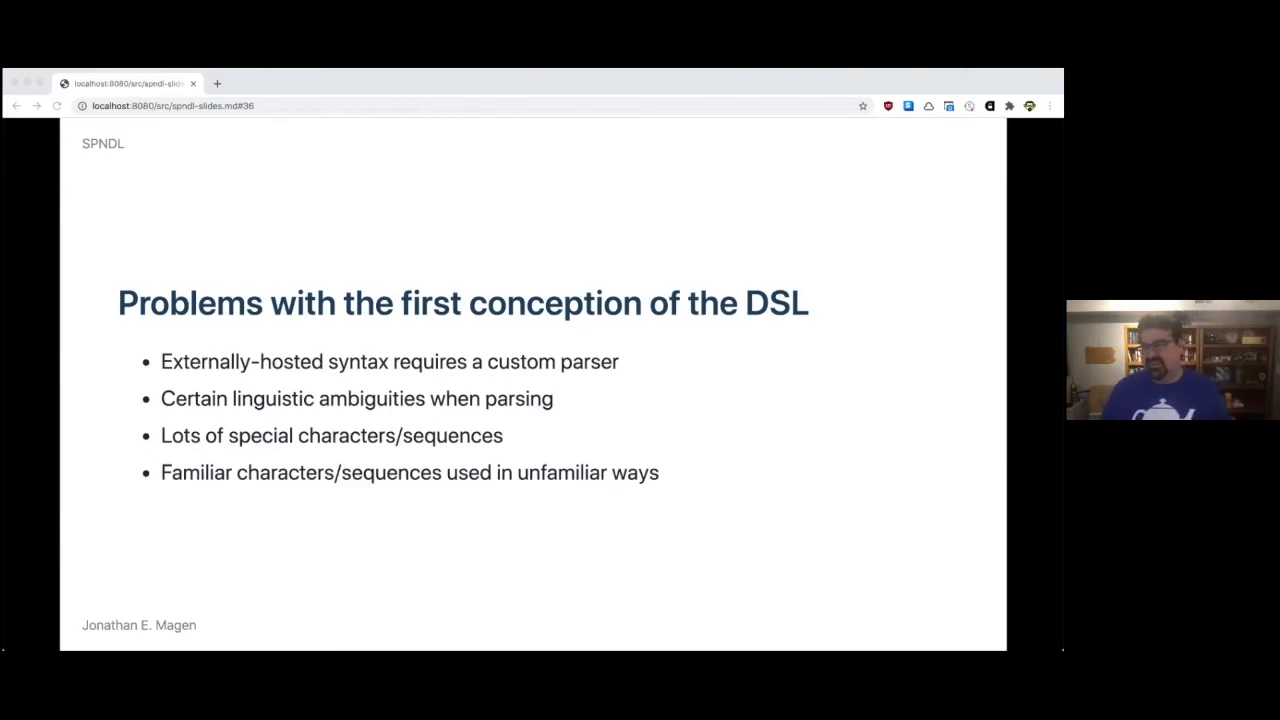
{"action": "key", "text": "right"}
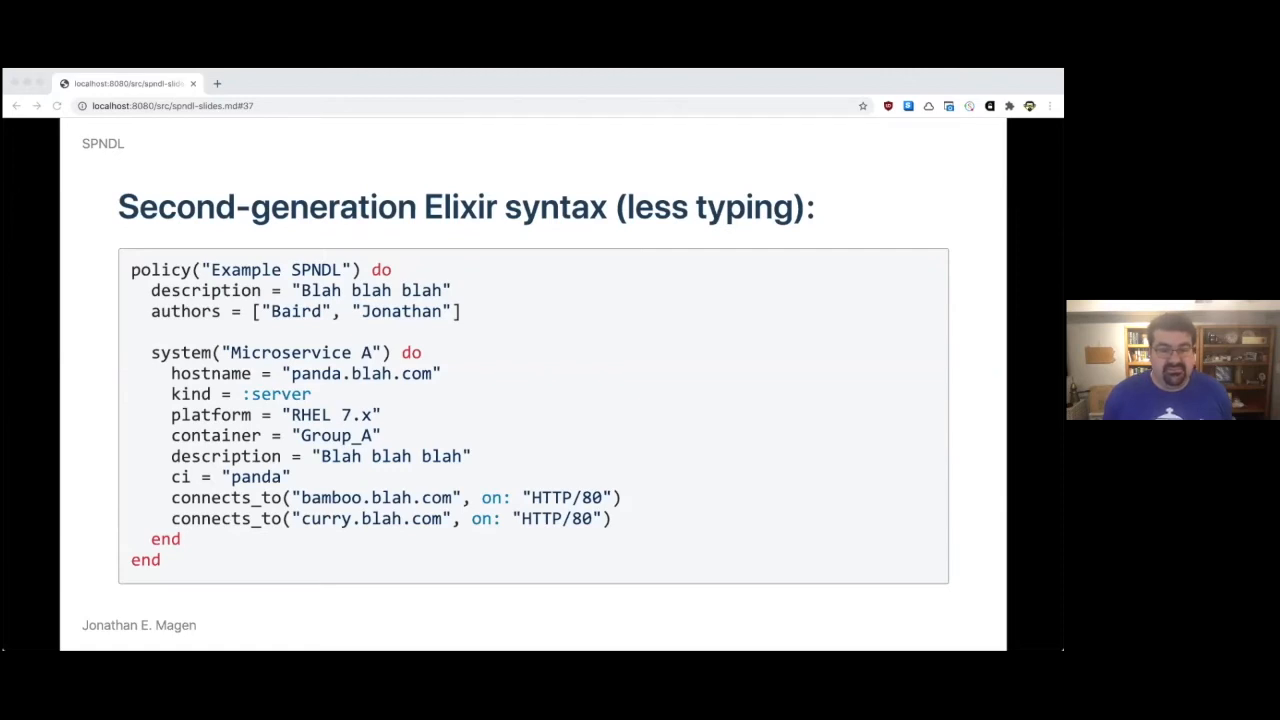
{"action": "key", "text": "Right"}
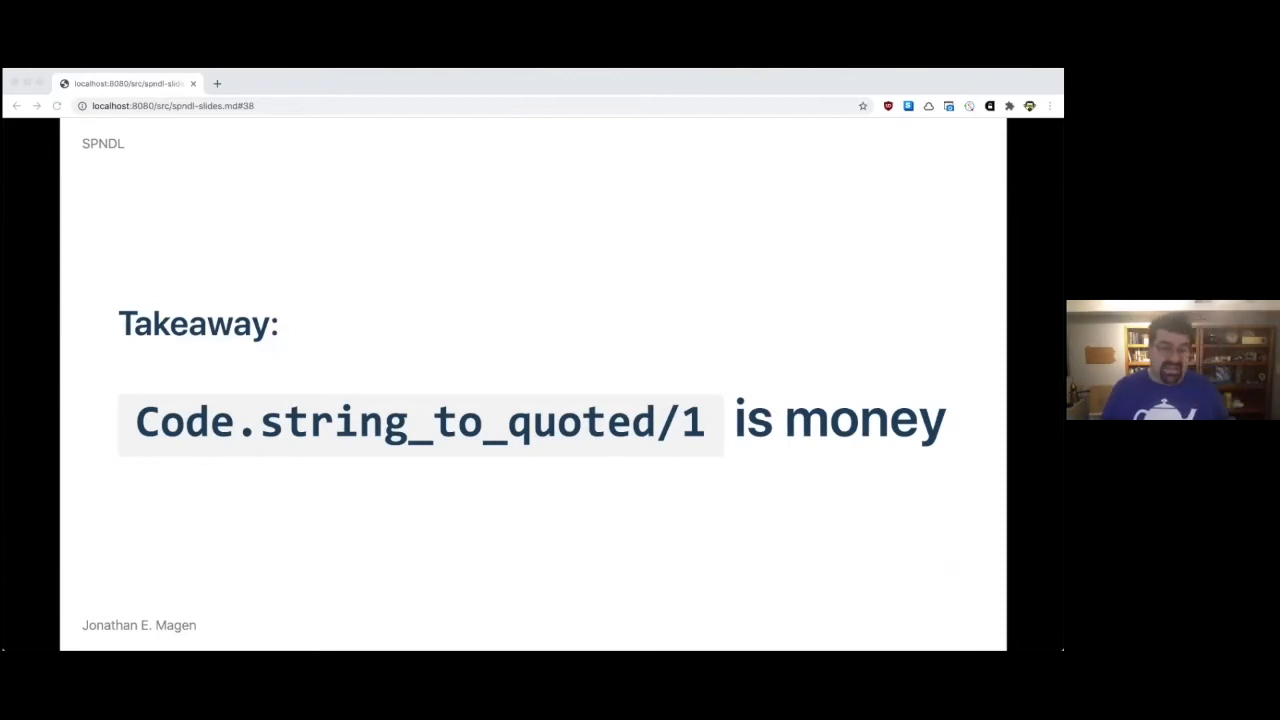
Step: Advance through why Code.string_to_quoted/1 is great to the 'Visualize a diagram with Speedracer' slide
{"action": "key", "text": "right"}
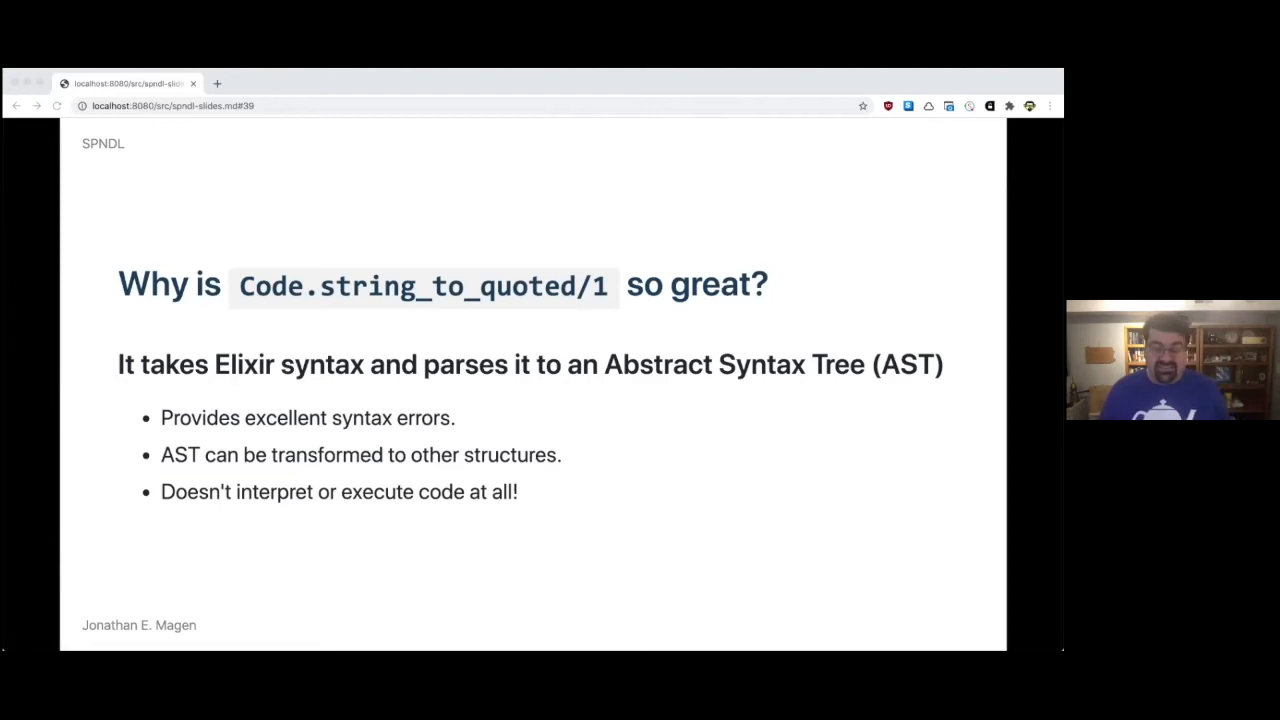
{"action": "key", "text": "Right"}
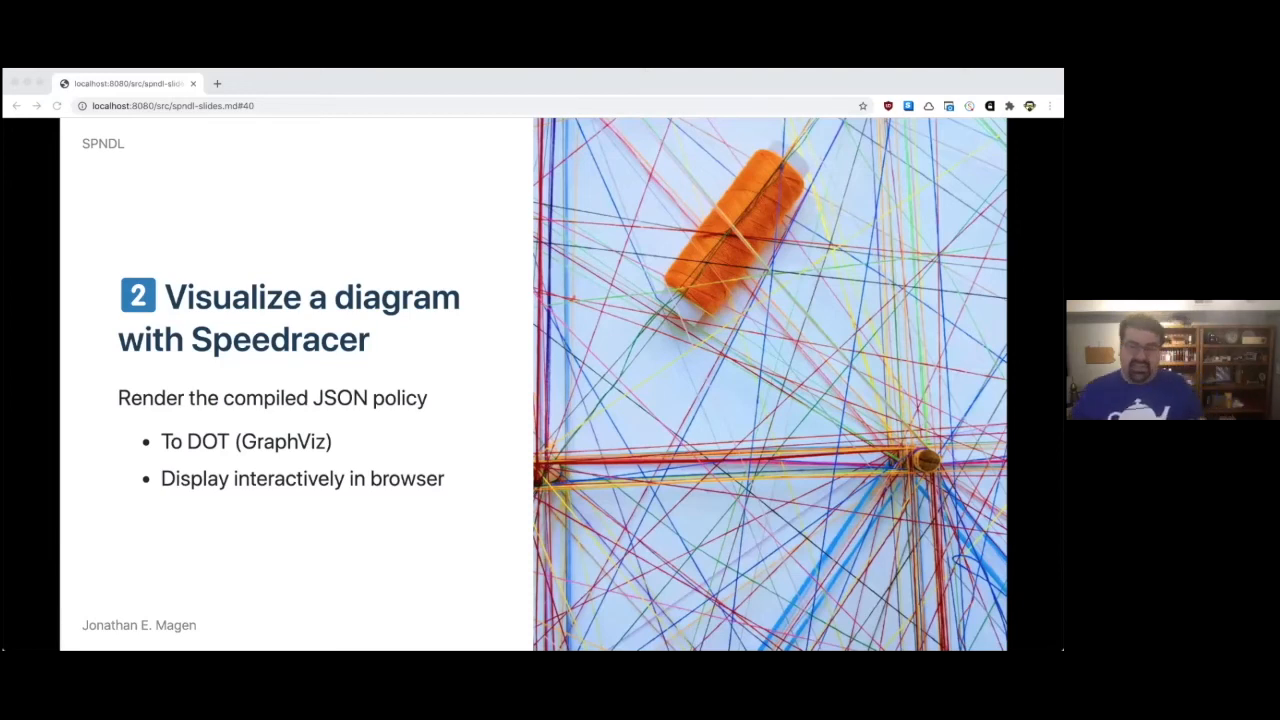
Step: Advance through the Spot policy-check slide to the Structural/schematic analysis slide
{"action": "key", "text": "Right"}
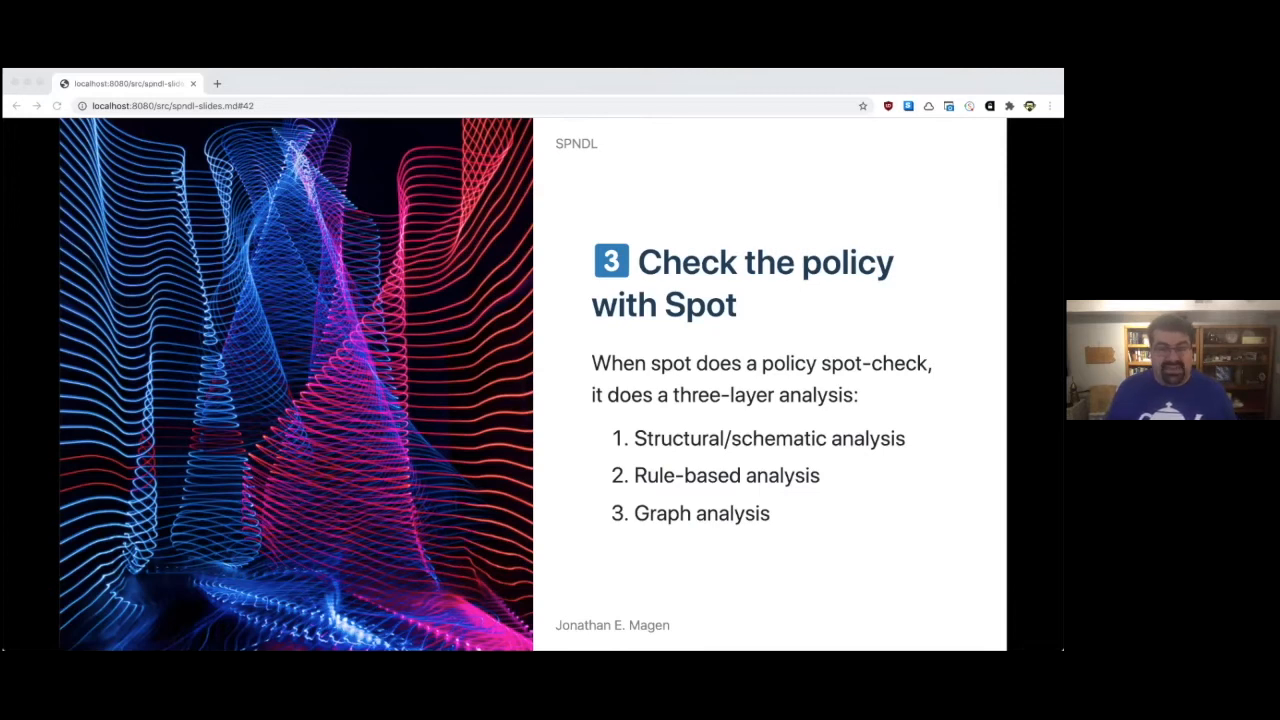
{"action": "key", "text": "Right"}
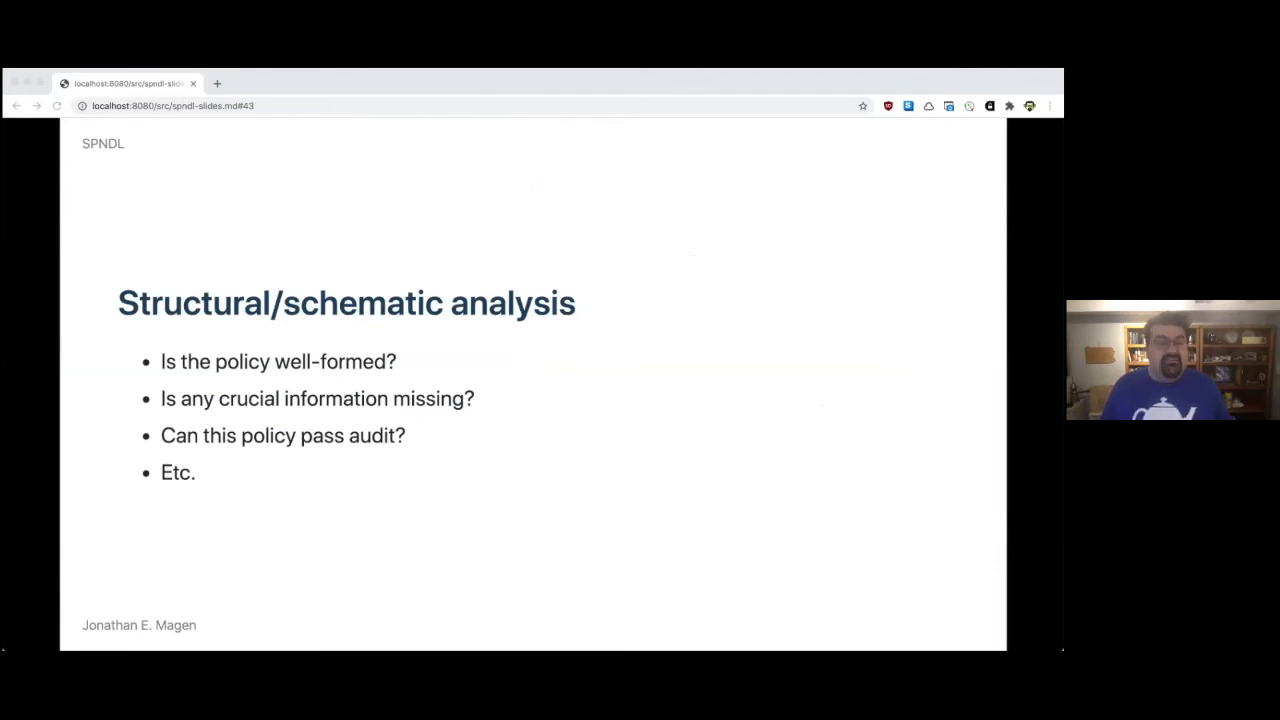
Step: Advance through the Rule-based and Graph analysis slides toward the Spider monitoring slide
{"action": "key", "text": "Right"}
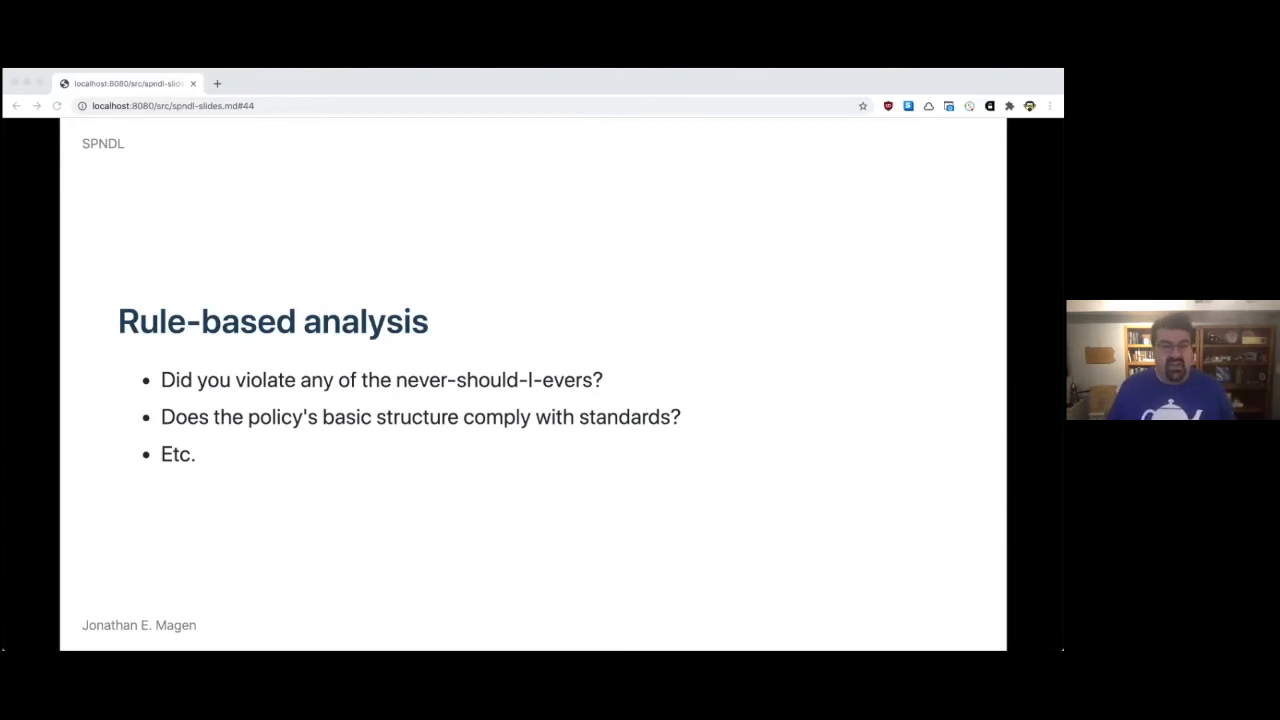
{"action": "key", "text": "Right"}
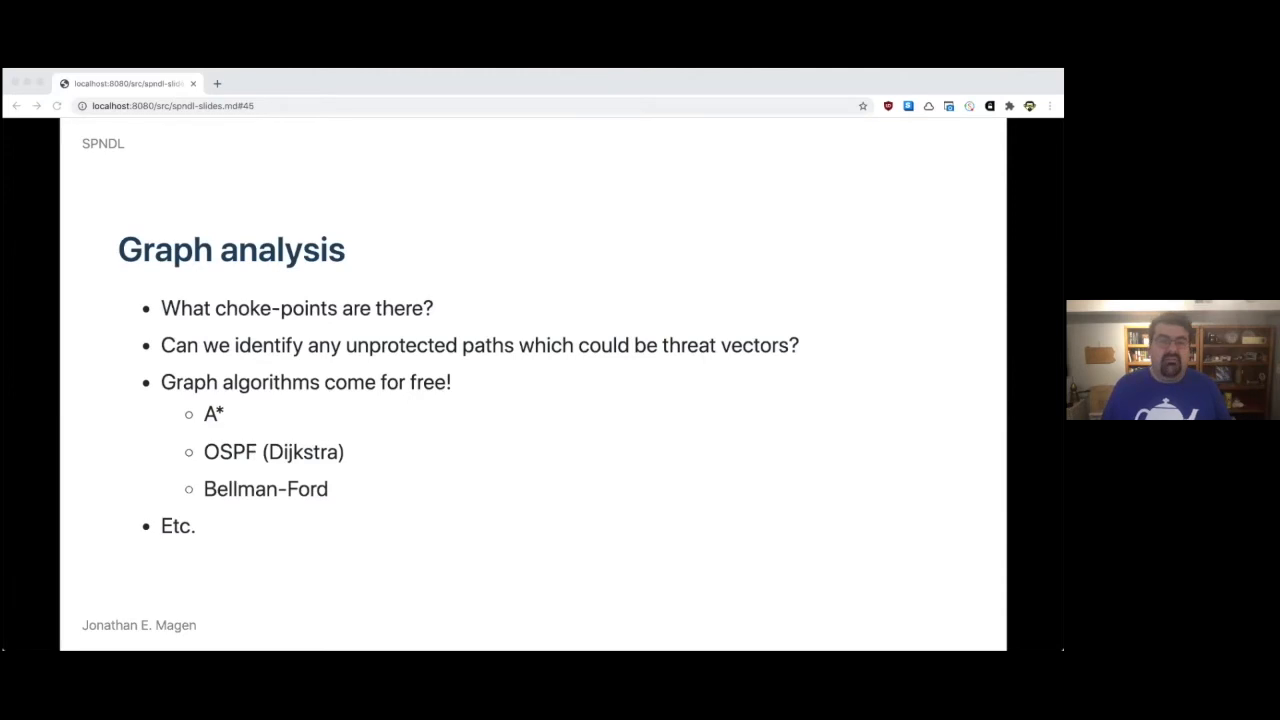
{"action": "key", "text": "Right"}
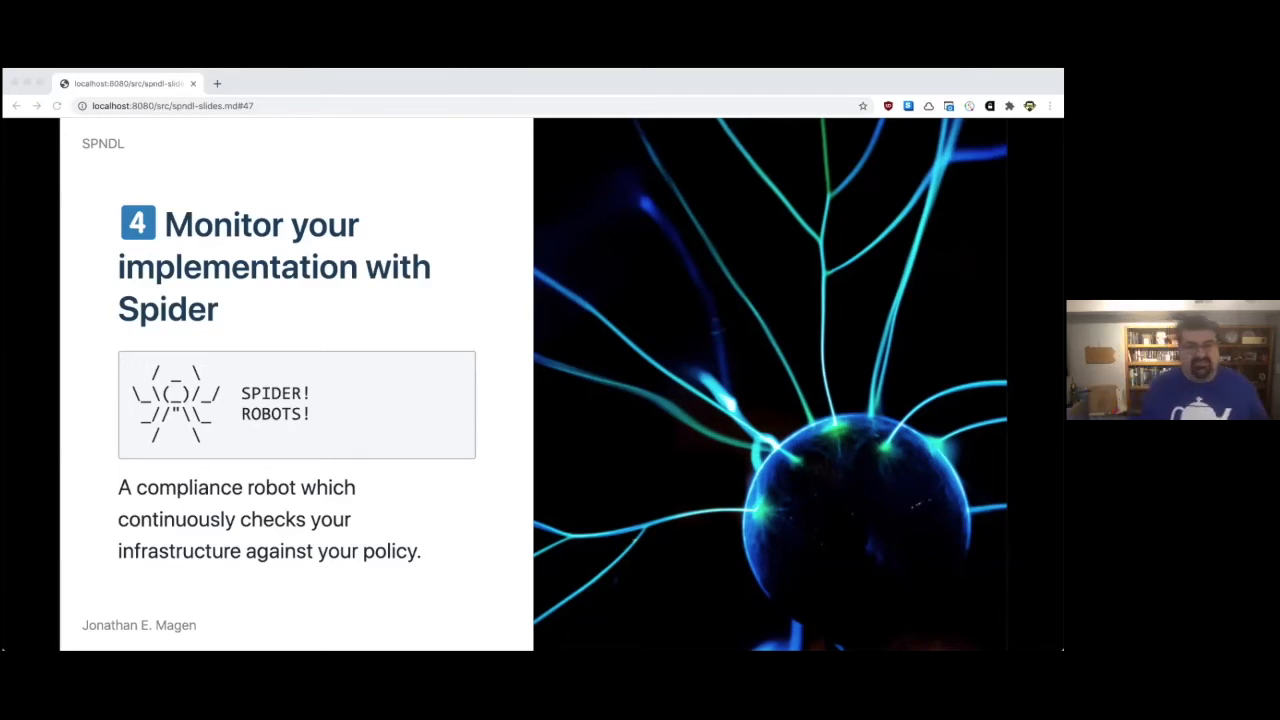
Step: Advance from the Spider monitoring slide to the SPNDL-as-an-OS slide
{"action": "key", "text": "Right"}
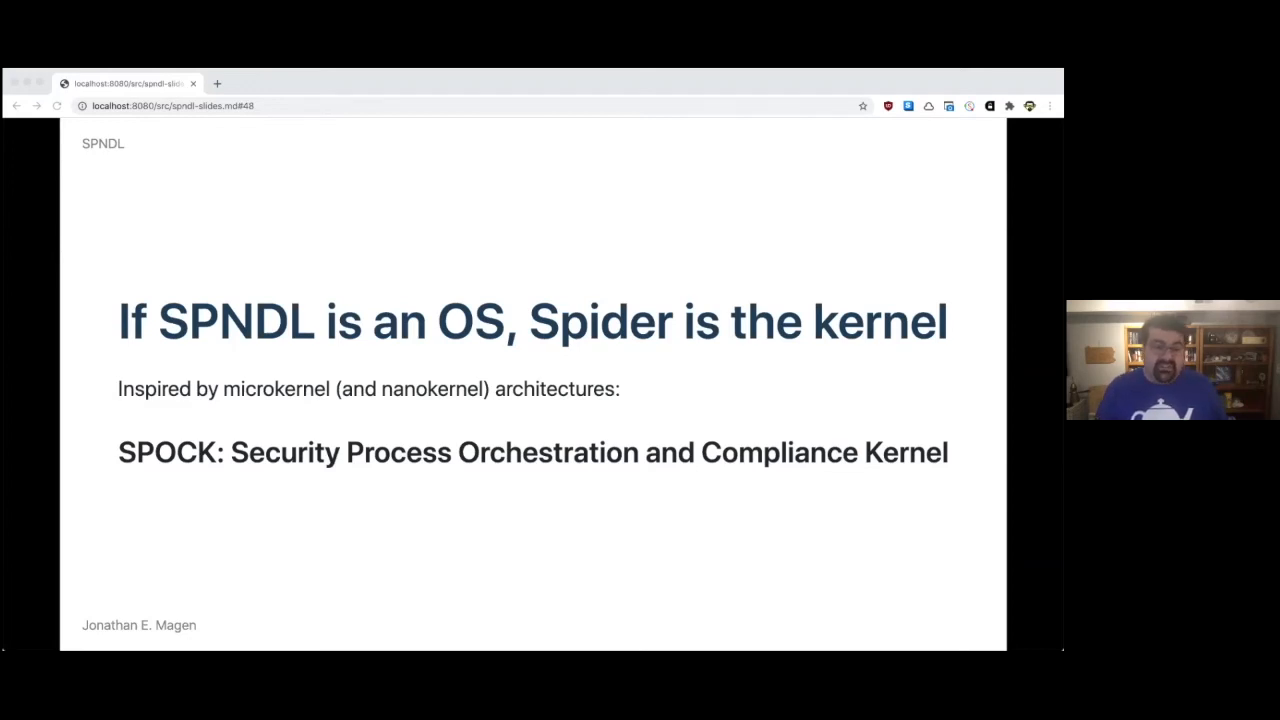
Step: Advance through the SPOCK architecture and scheduler slides to Connectivity services
{"action": "key", "text": "right"}
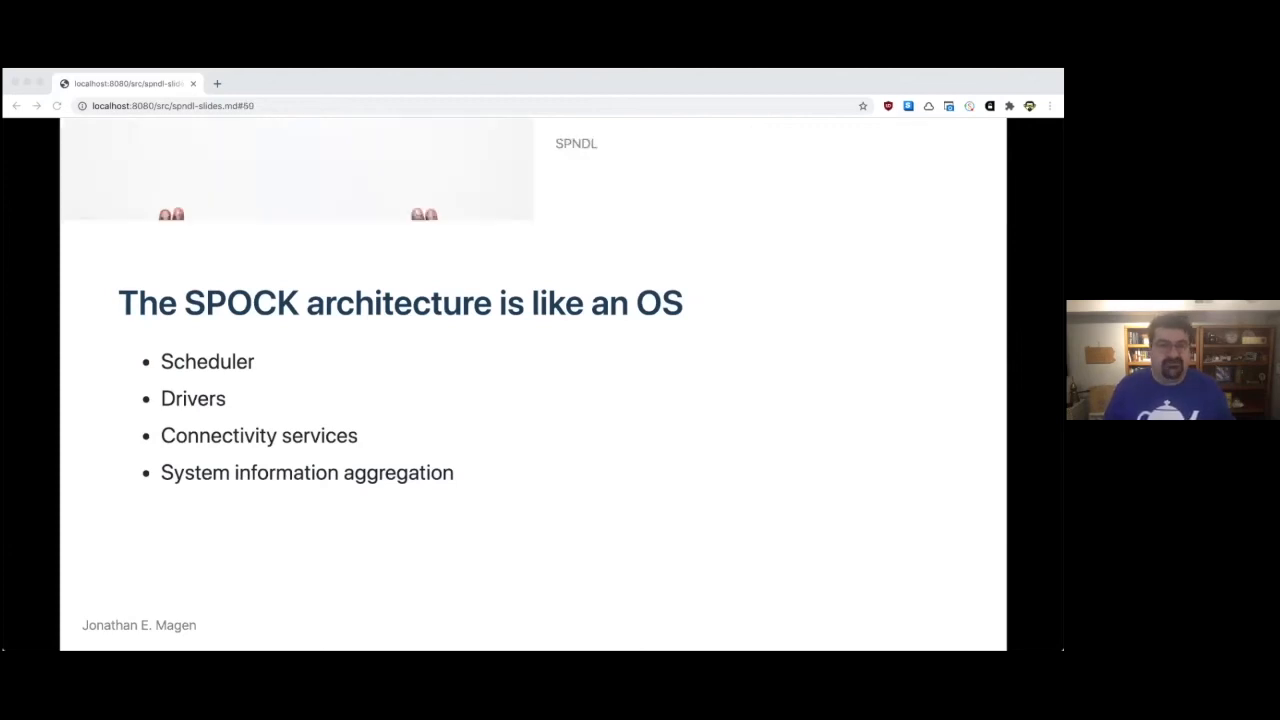
{"action": "key", "text": "Right"}
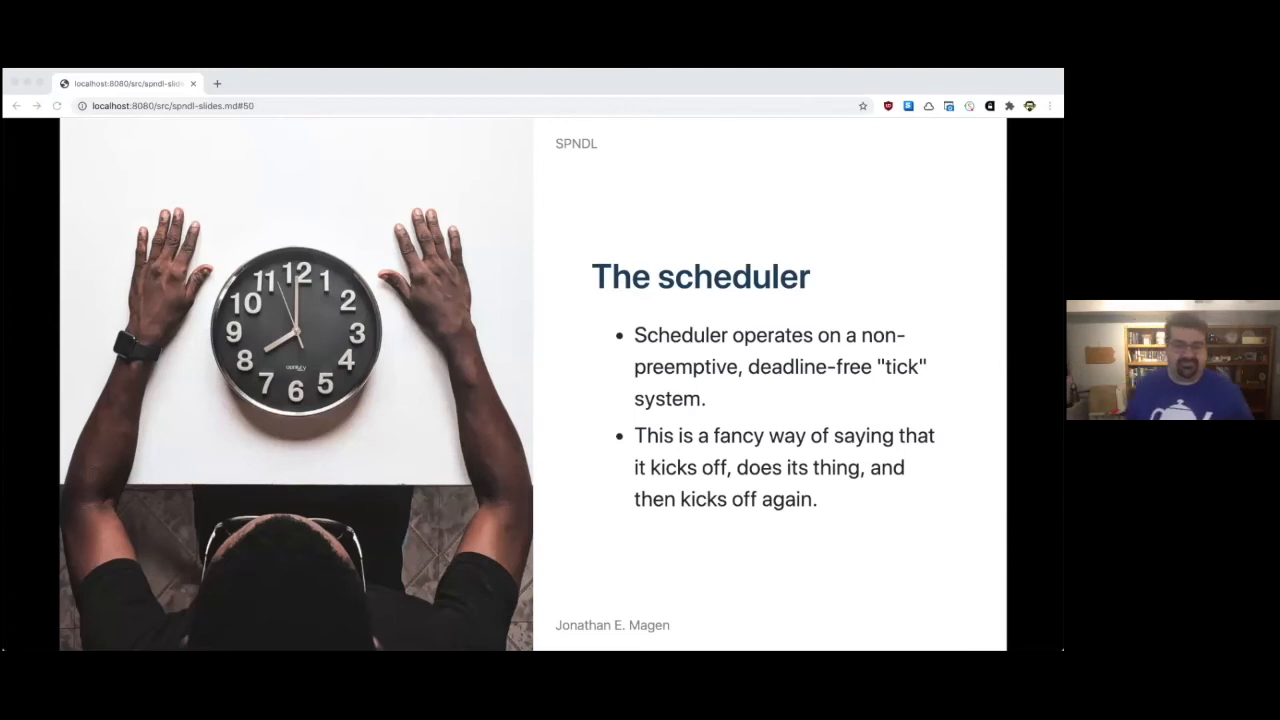
{"action": "key", "text": "Right"}
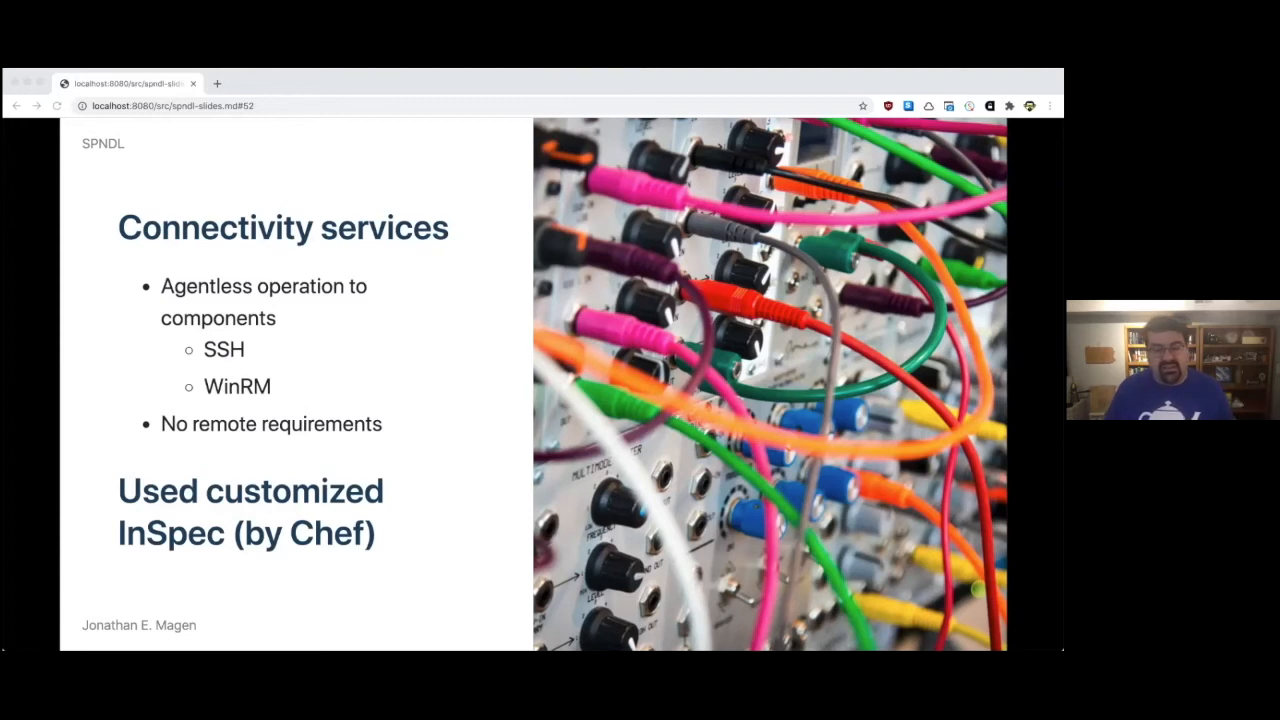
Step: Advance past the Connectivity services slide to the SPOCK Architecture diagram
{"action": "key", "text": "right"}
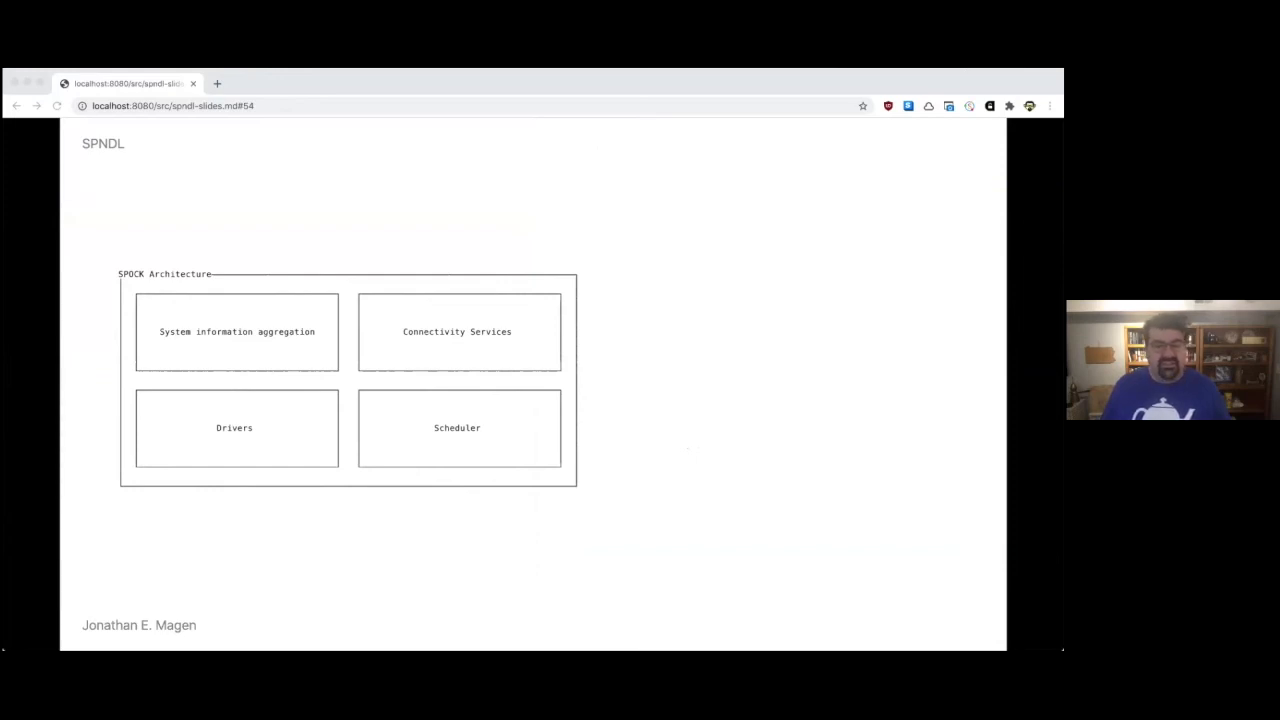
Step: Advance to the Write Policy → Visualize → Check → Enforce workflow slide
{"action": "key", "text": "Right"}
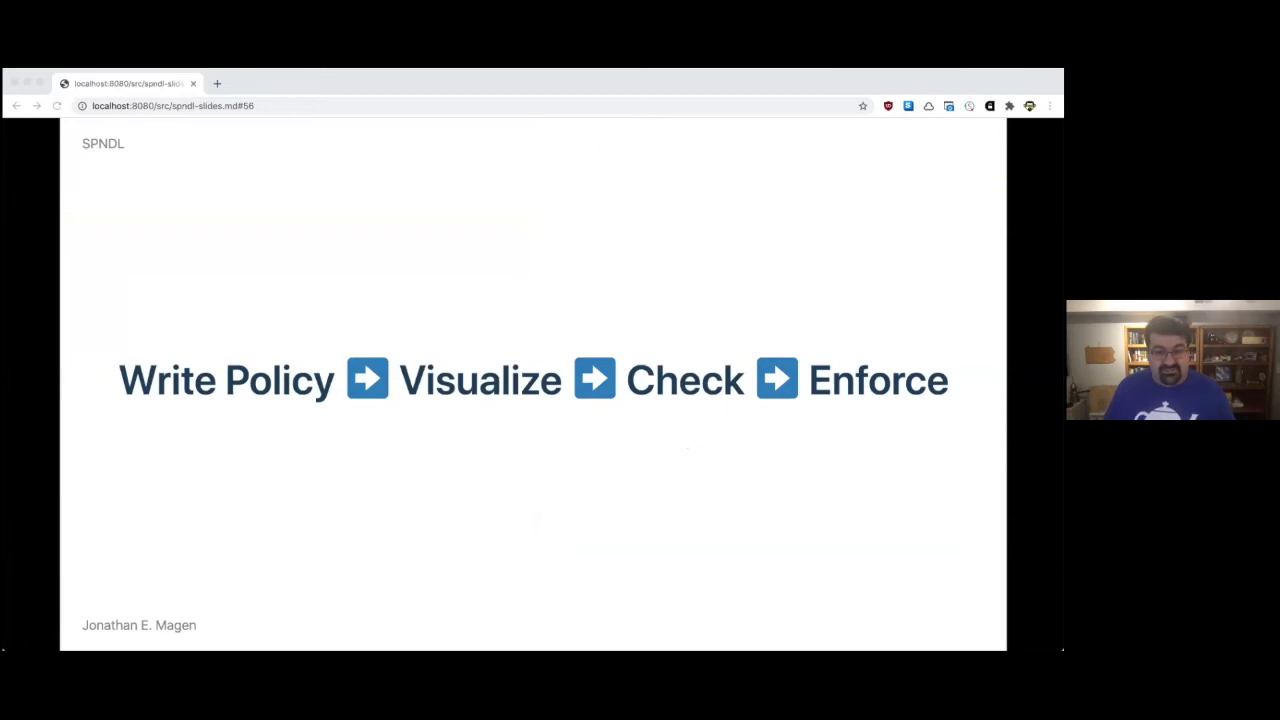
Step: Advance through the Spaceship → Speedracer → Spot → Spider slide to the cyclic-workflow slide
{"action": "key", "text": "right"}
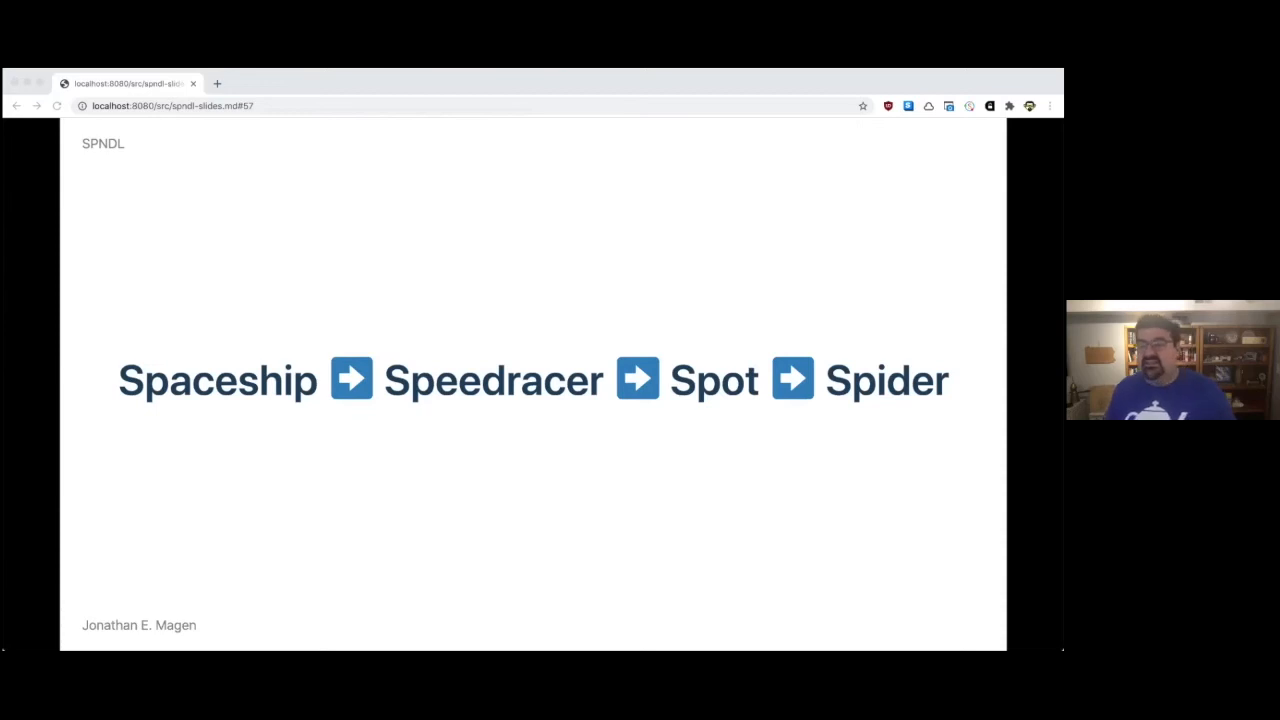
{"action": "key", "text": "Right"}
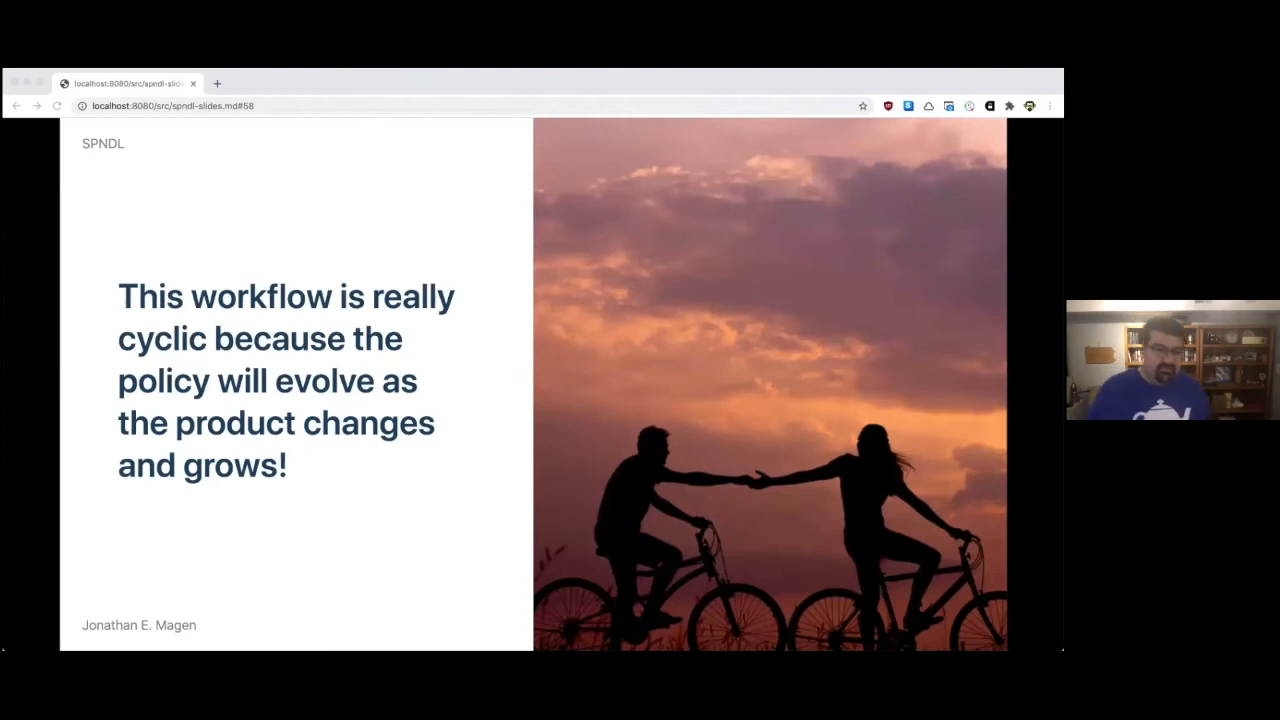
Step: Advance through the policy-lives-with-the-code and ducks slides to the Co-nascence slide
{"action": "key", "text": "Right"}
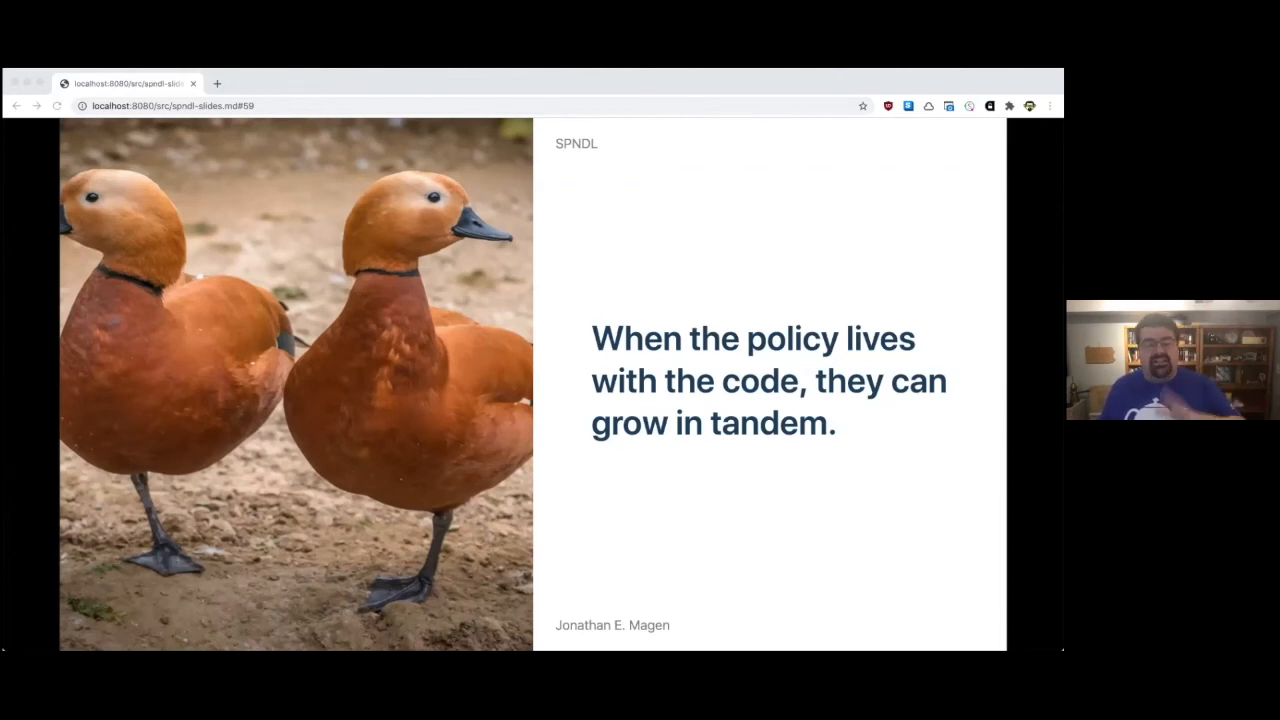
{"action": "key", "text": "Right"}
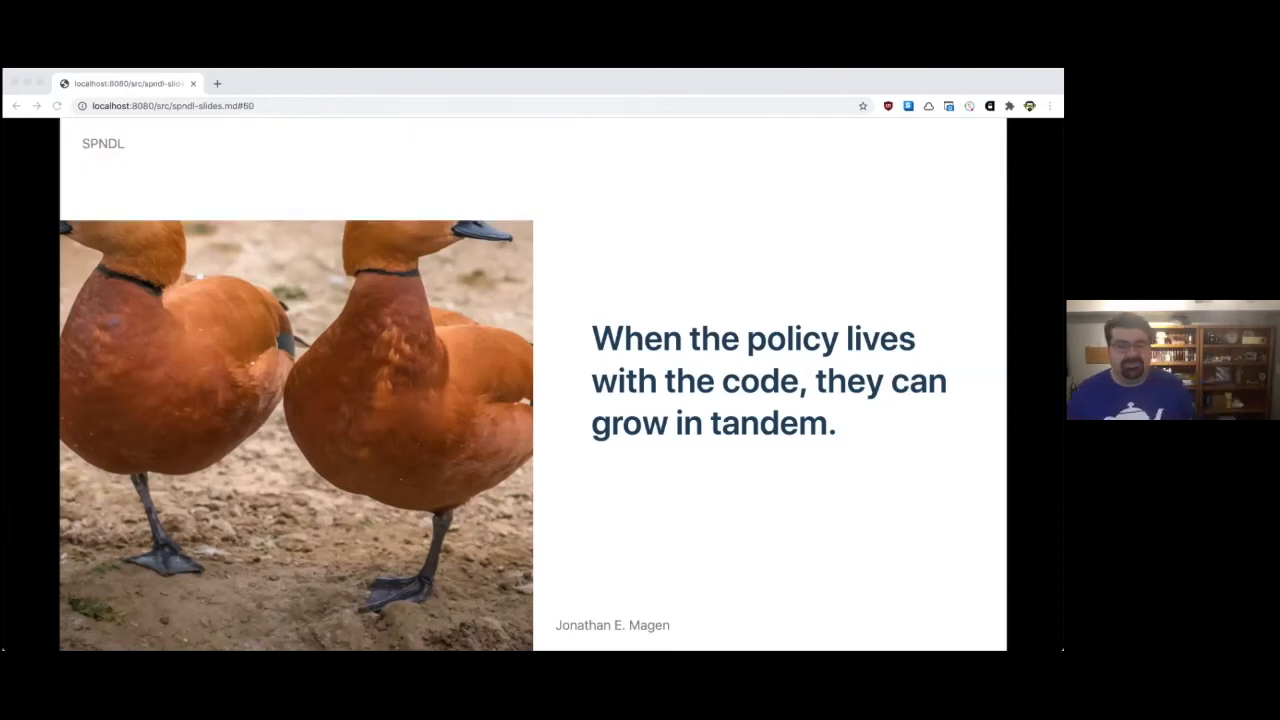
{"action": "key", "text": "right"}
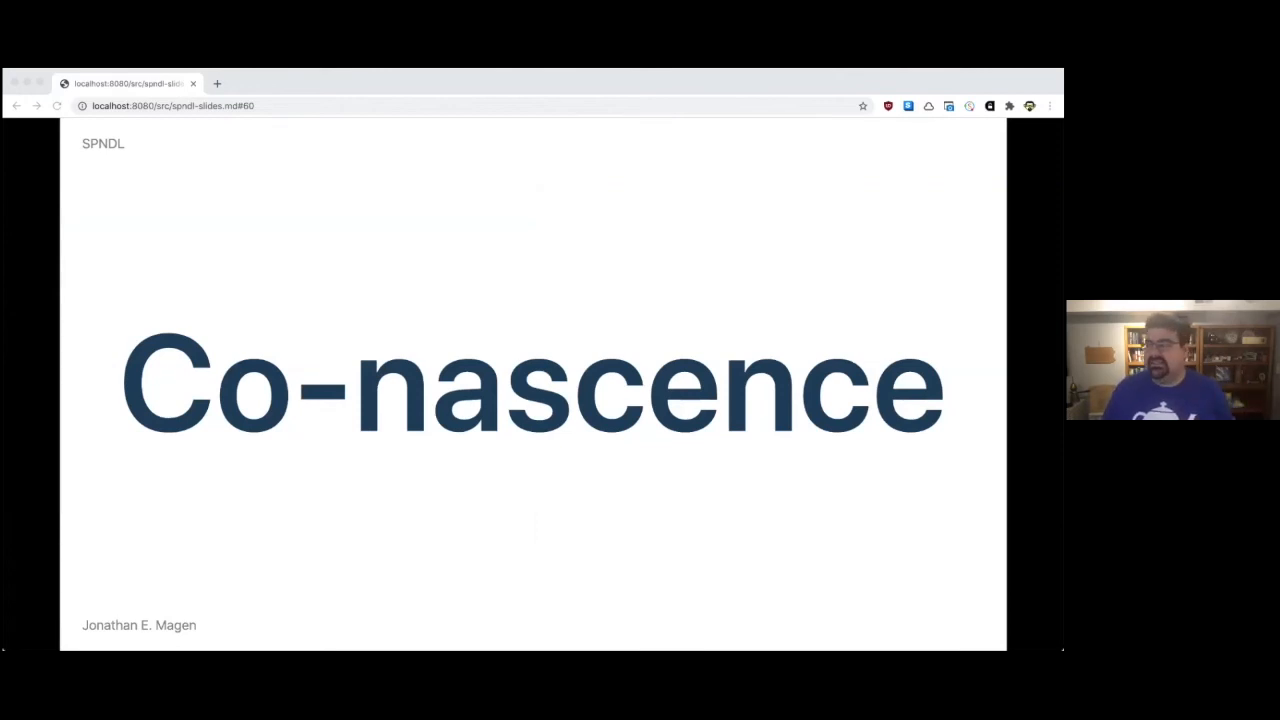
Step: Advance through the user-testing and We learned a LOT slides to Things that went really well
{"action": "key", "text": "right"}
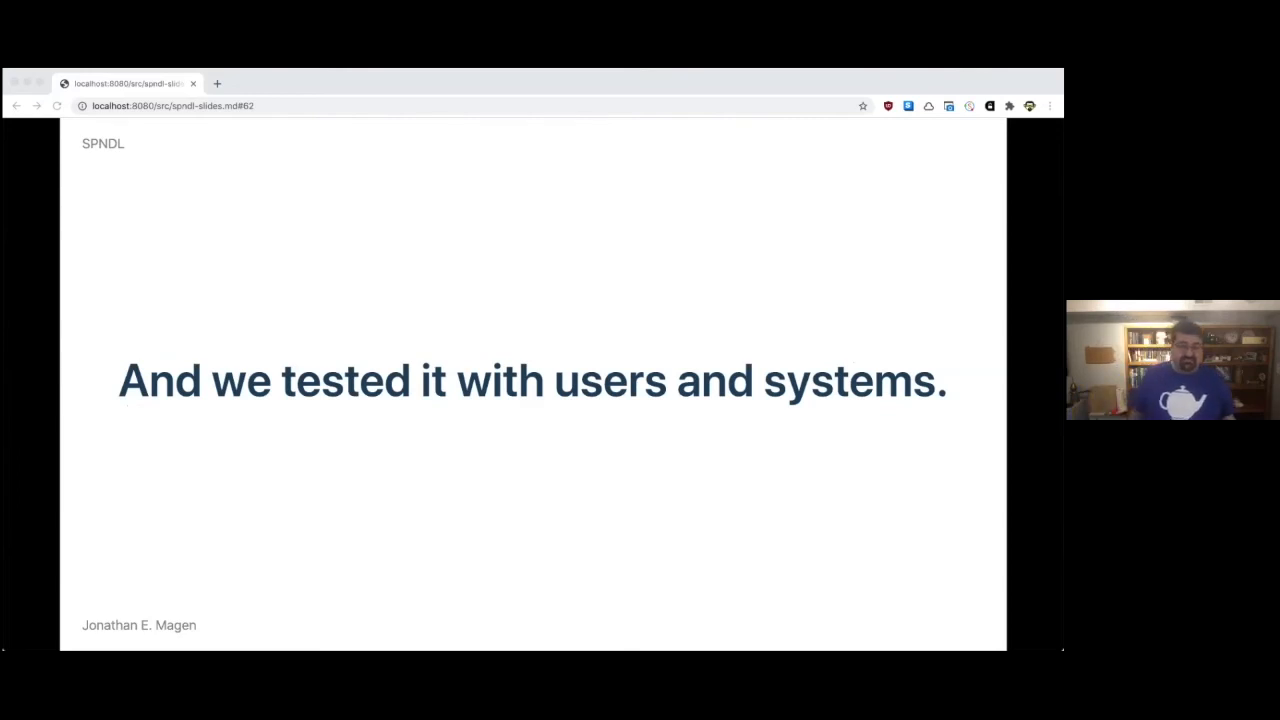
{"action": "key", "text": "Right"}
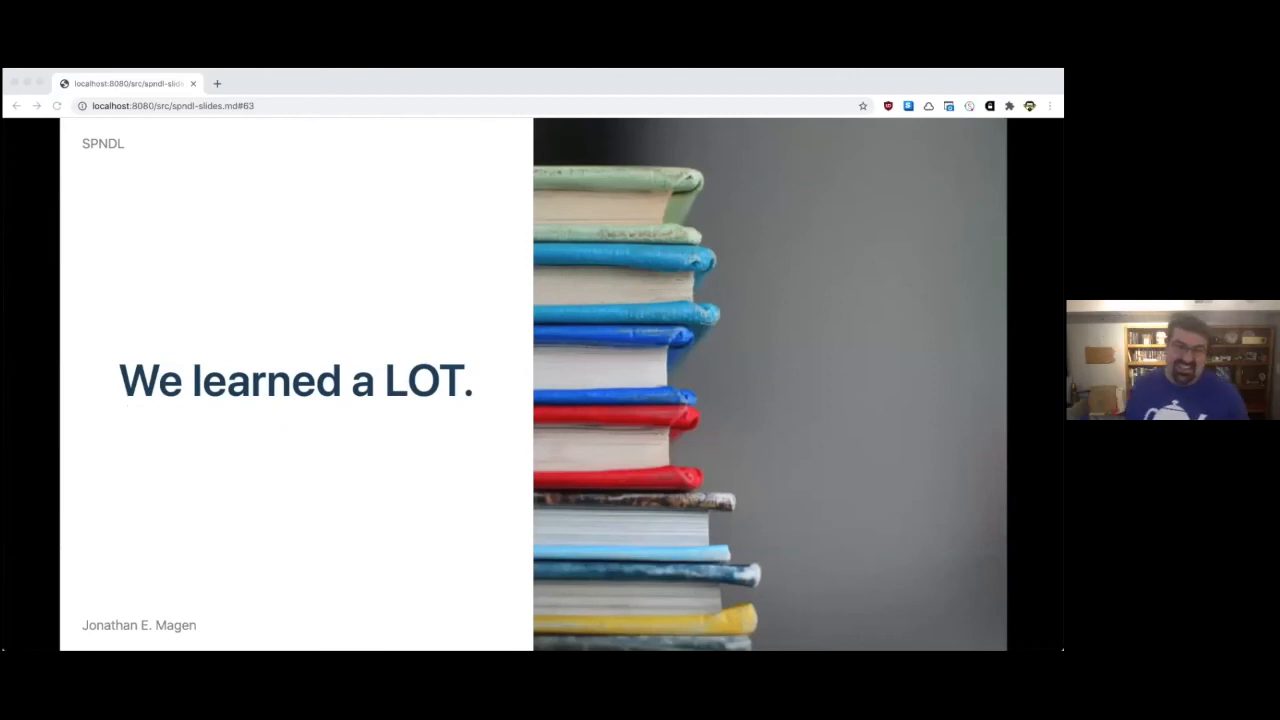
{"action": "key", "text": "Right"}
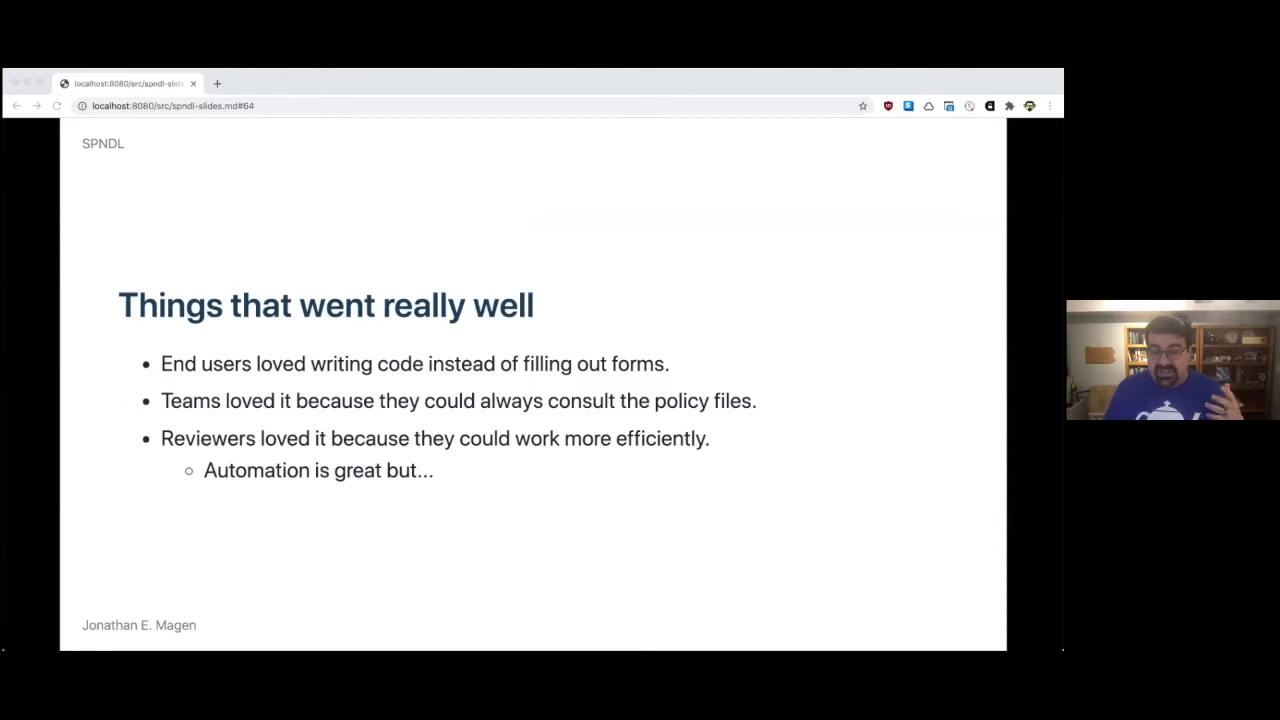
Step: Advance through human judgement, toil and Continuous Compliance slides to 'If we had it to do over again...'
{"action": "key", "text": "Right"}
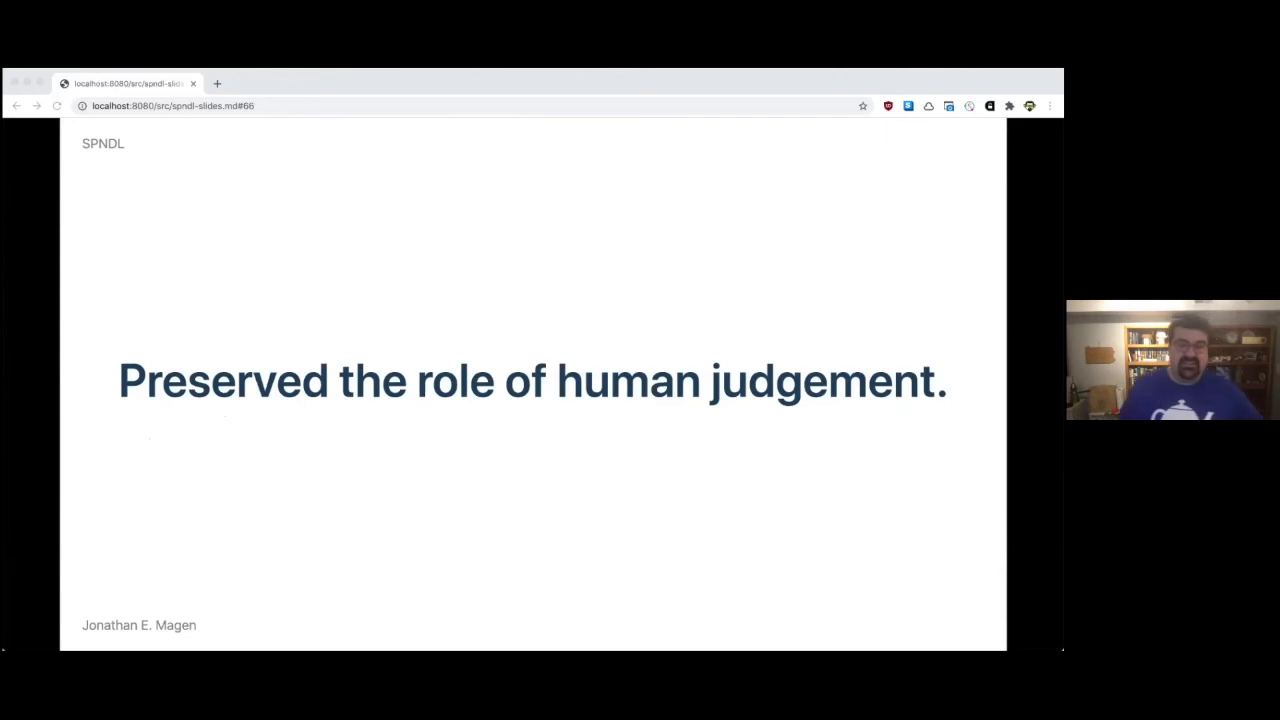
{"action": "key", "text": "Right"}
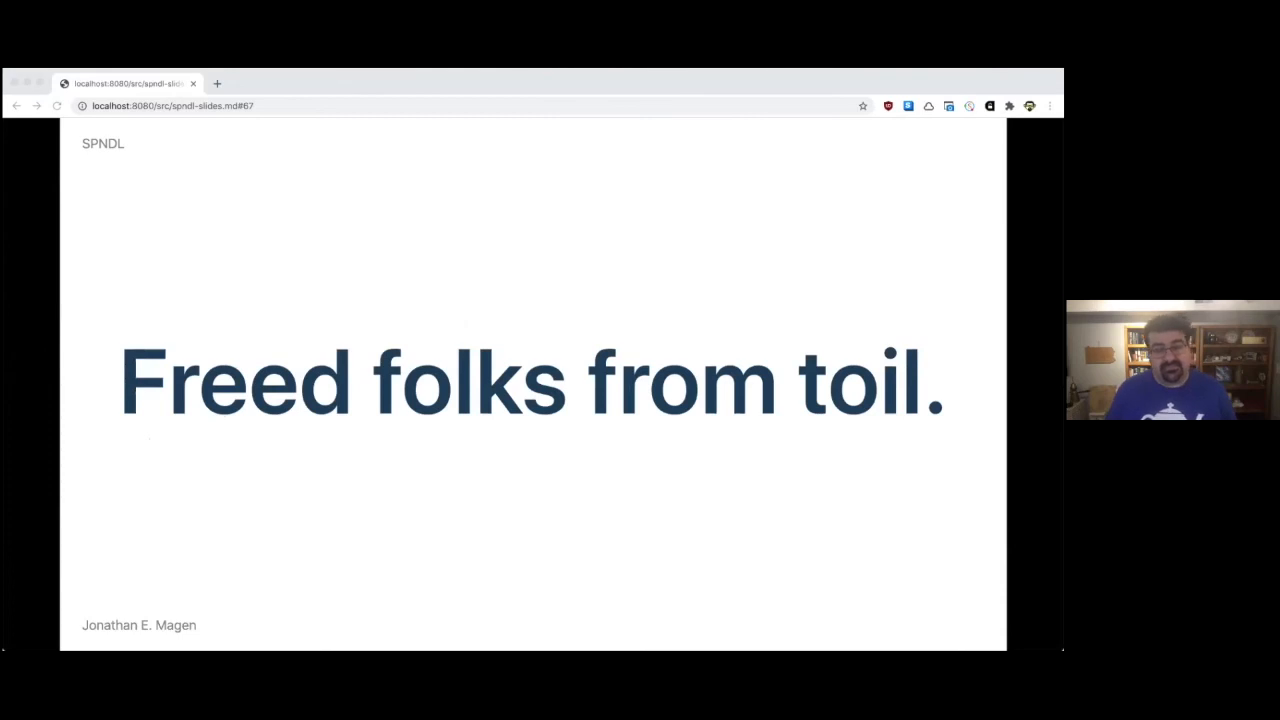
{"action": "key", "text": "Right"}
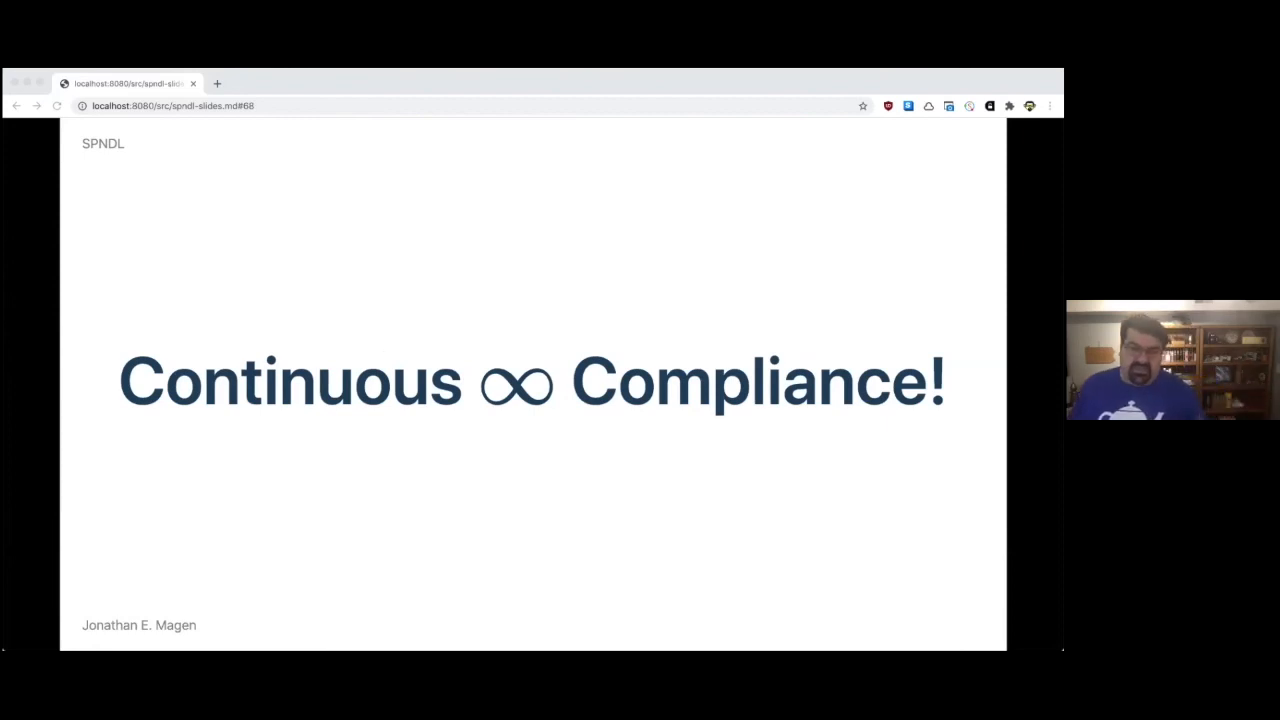
{"action": "key", "text": "Right"}
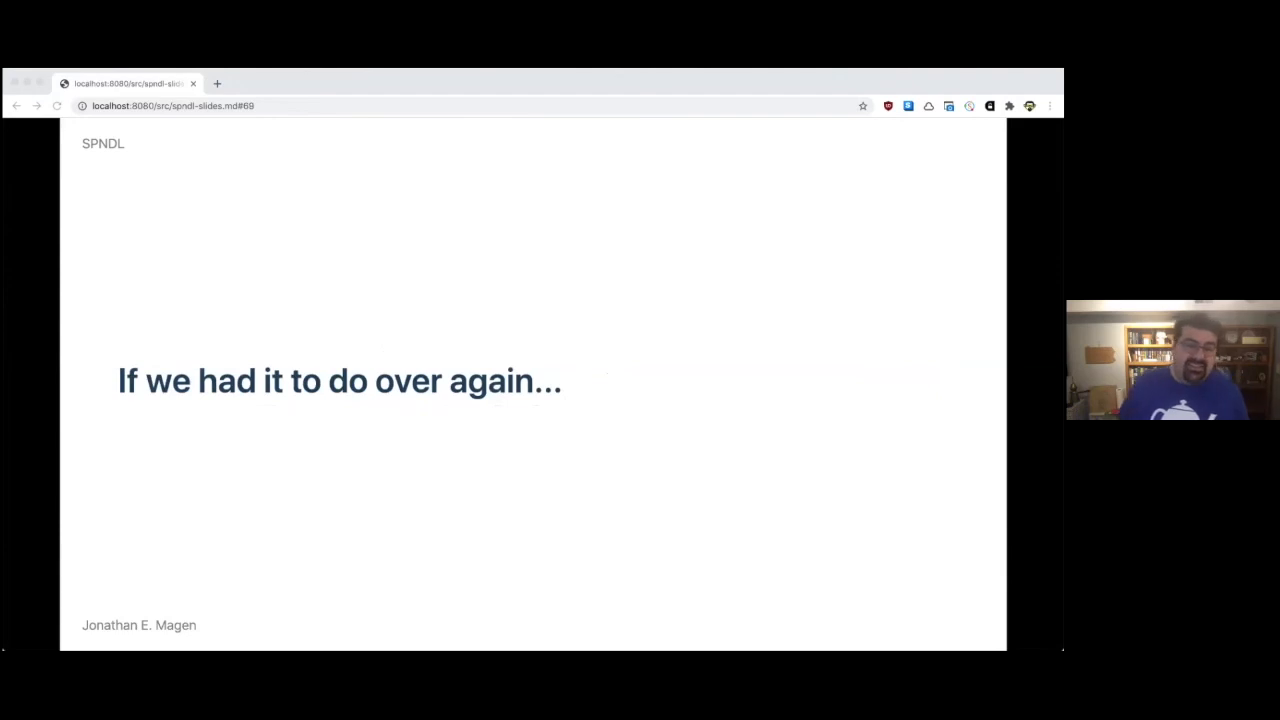
Step: Advance through the Static types slide to the Leverage Elixir slide
{"action": "key", "text": "Right"}
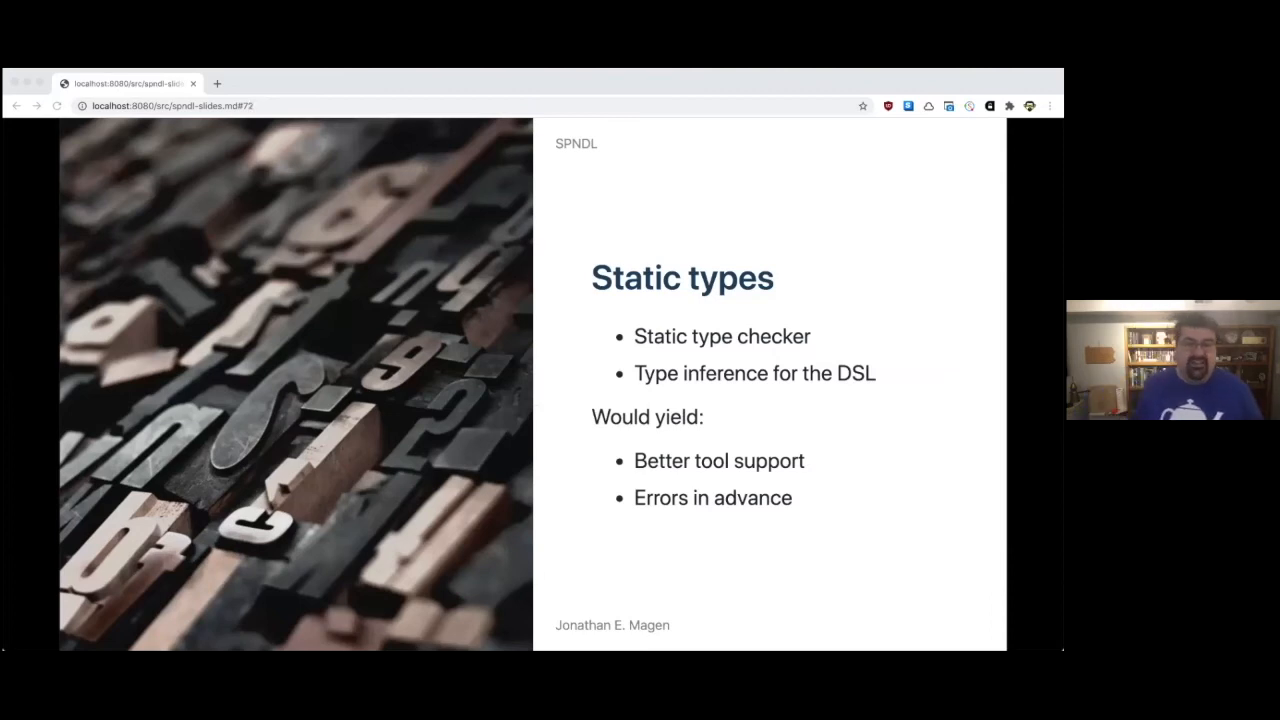
{"action": "key", "text": "Right"}
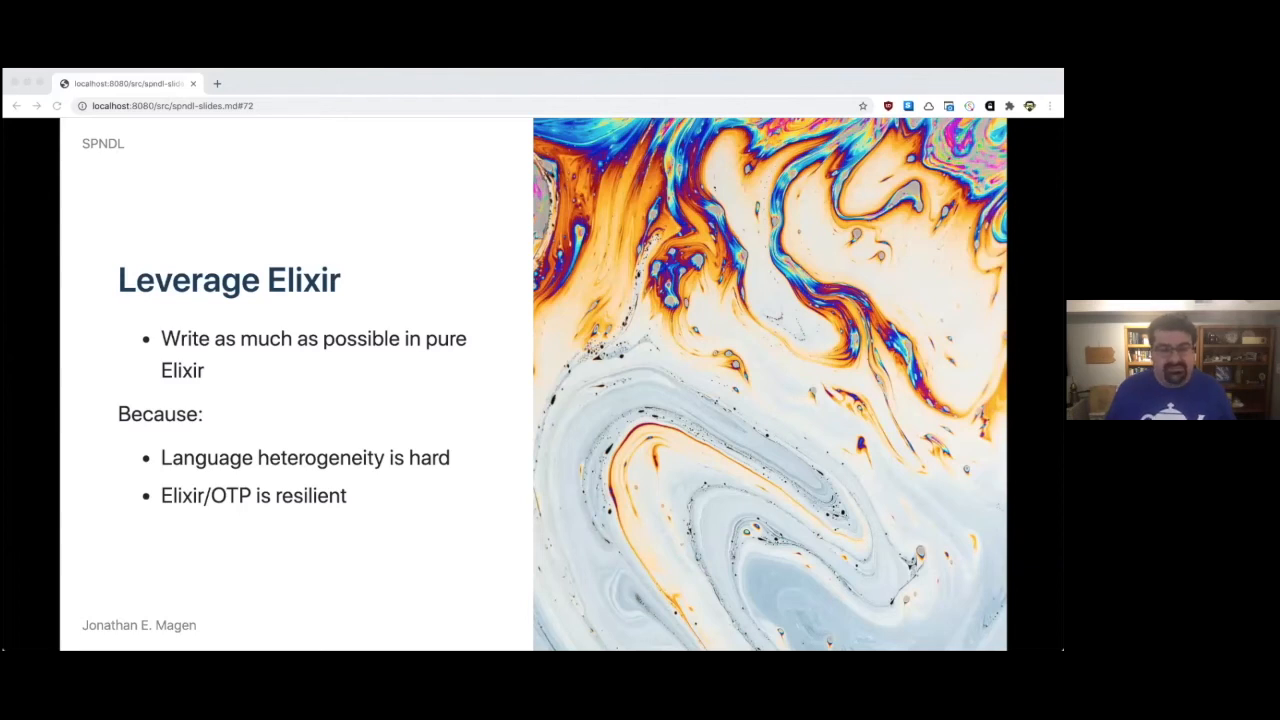
Step: Advance through the existing-technologies and CI/CD slides to 'Integrate better with external systems'
{"action": "key", "text": "Right"}
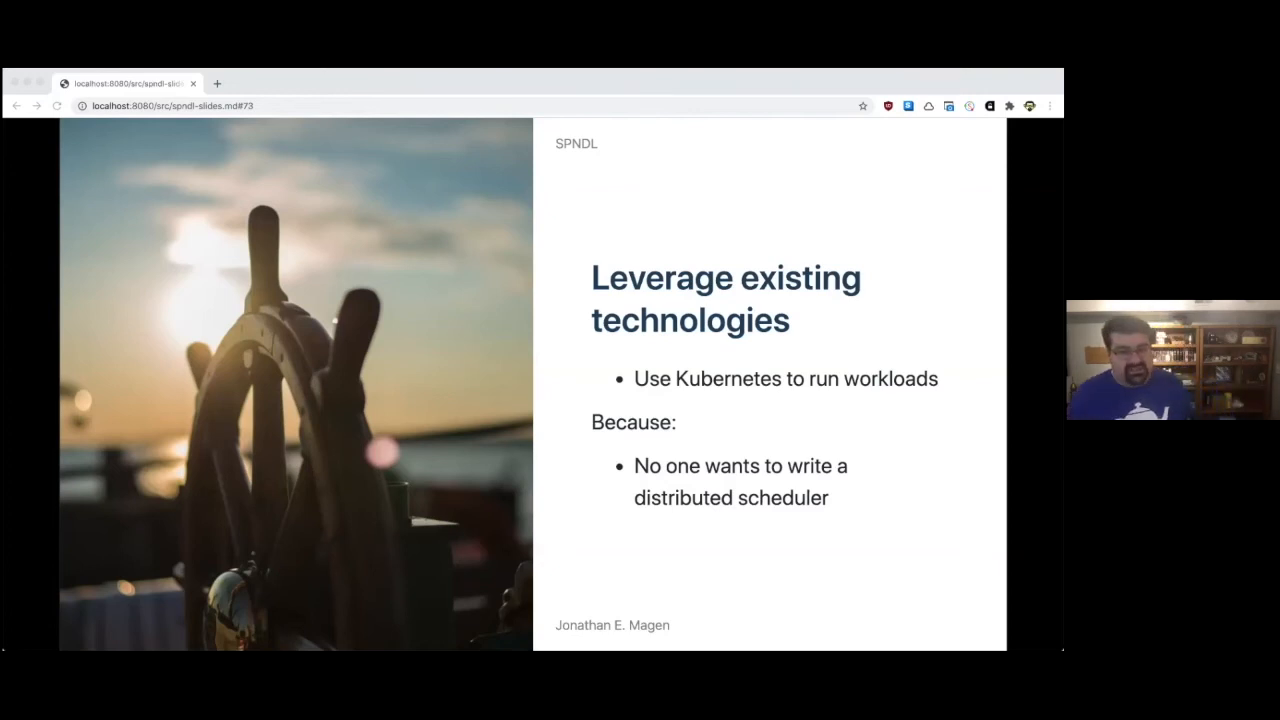
{"action": "key", "text": "Right"}
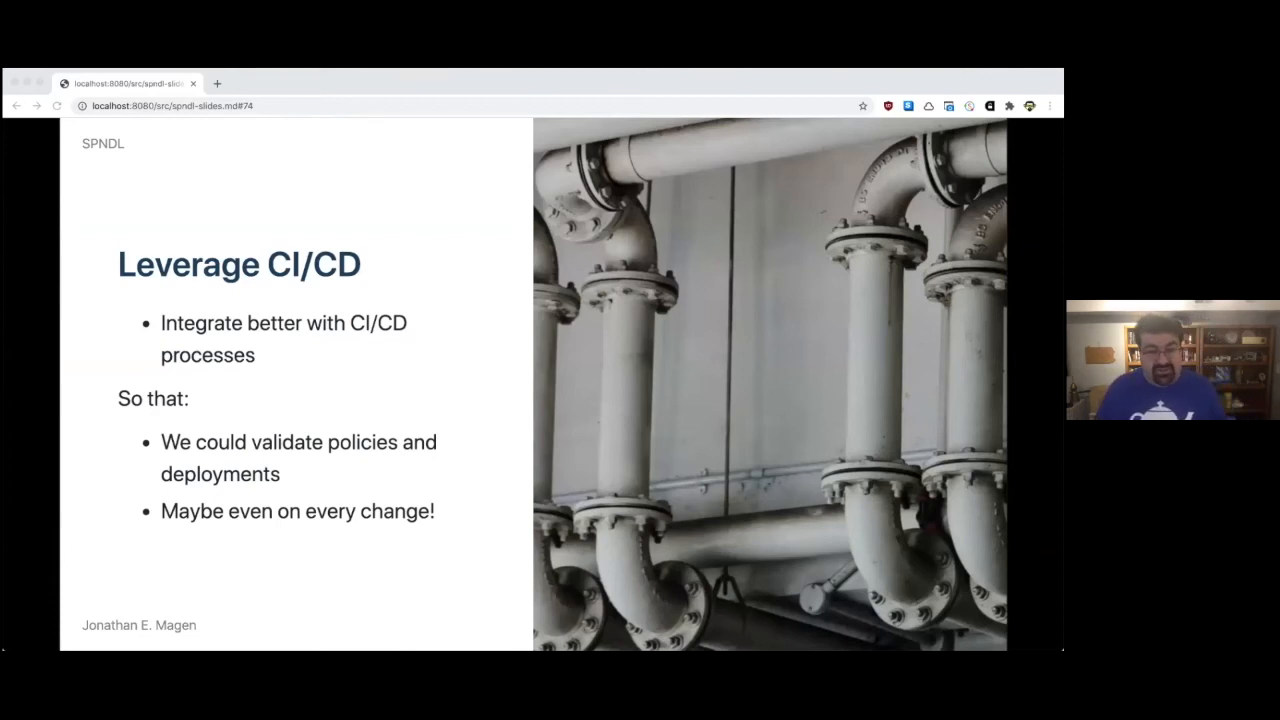
{"action": "key", "text": "right"}
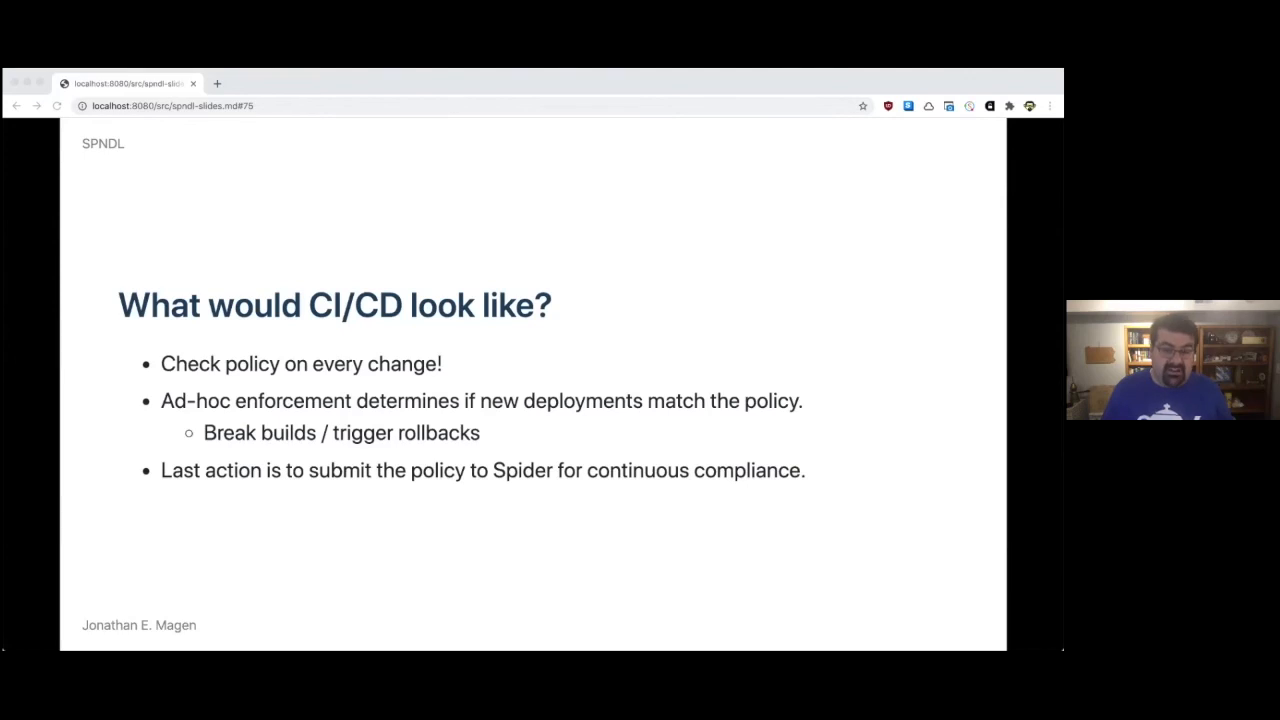
{"action": "key", "text": "right"}
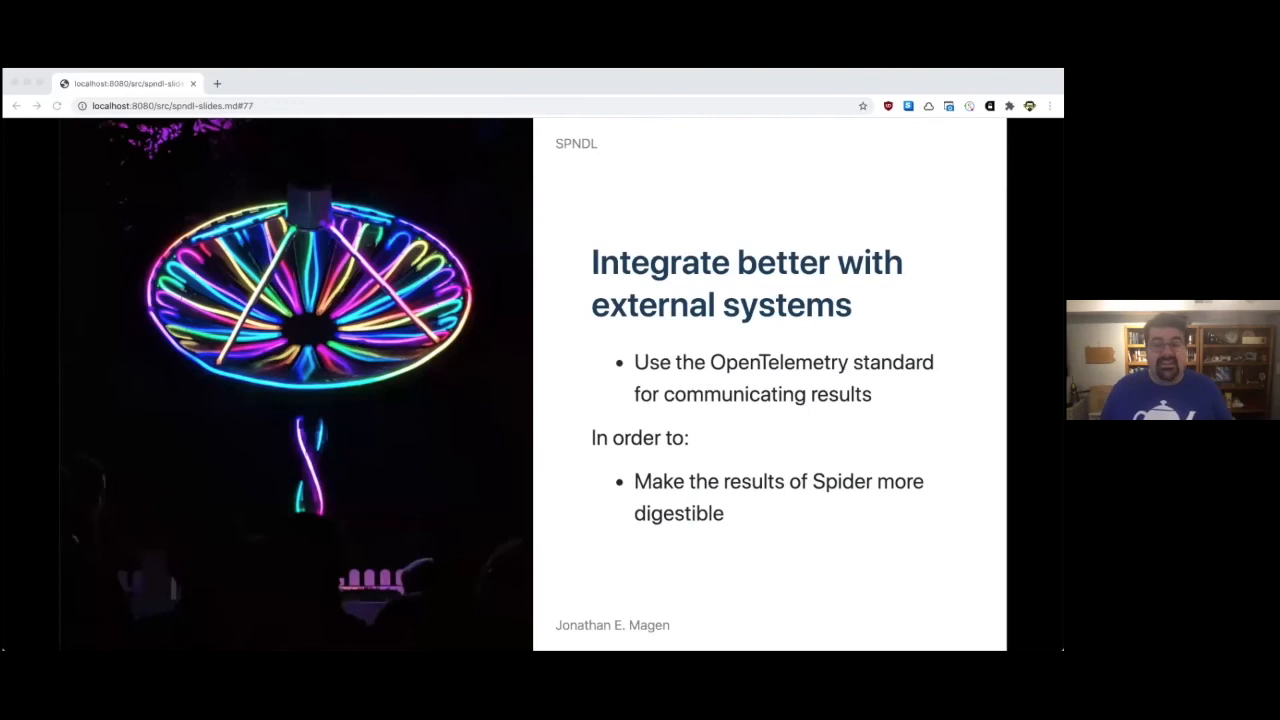
Step: Advance past external-systems integration to the 'Make better use of available APIs' slide
{"action": "key", "text": "Right"}
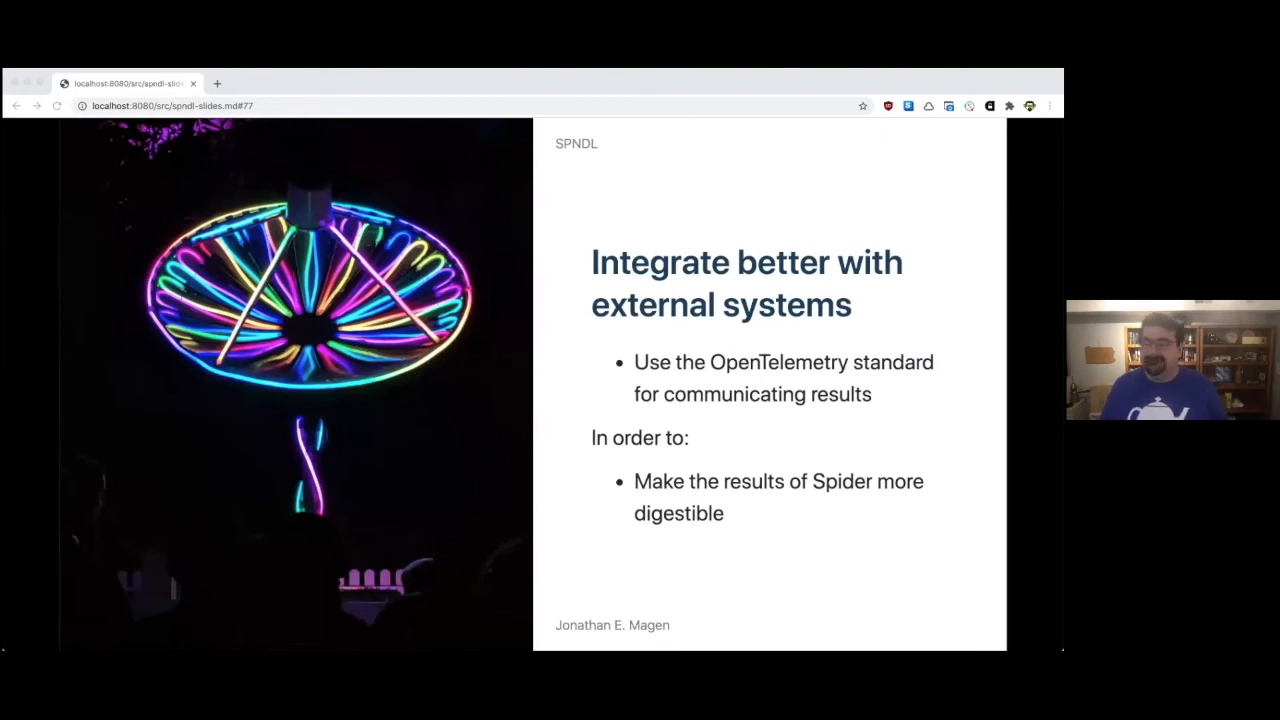
{"action": "key", "text": "right"}
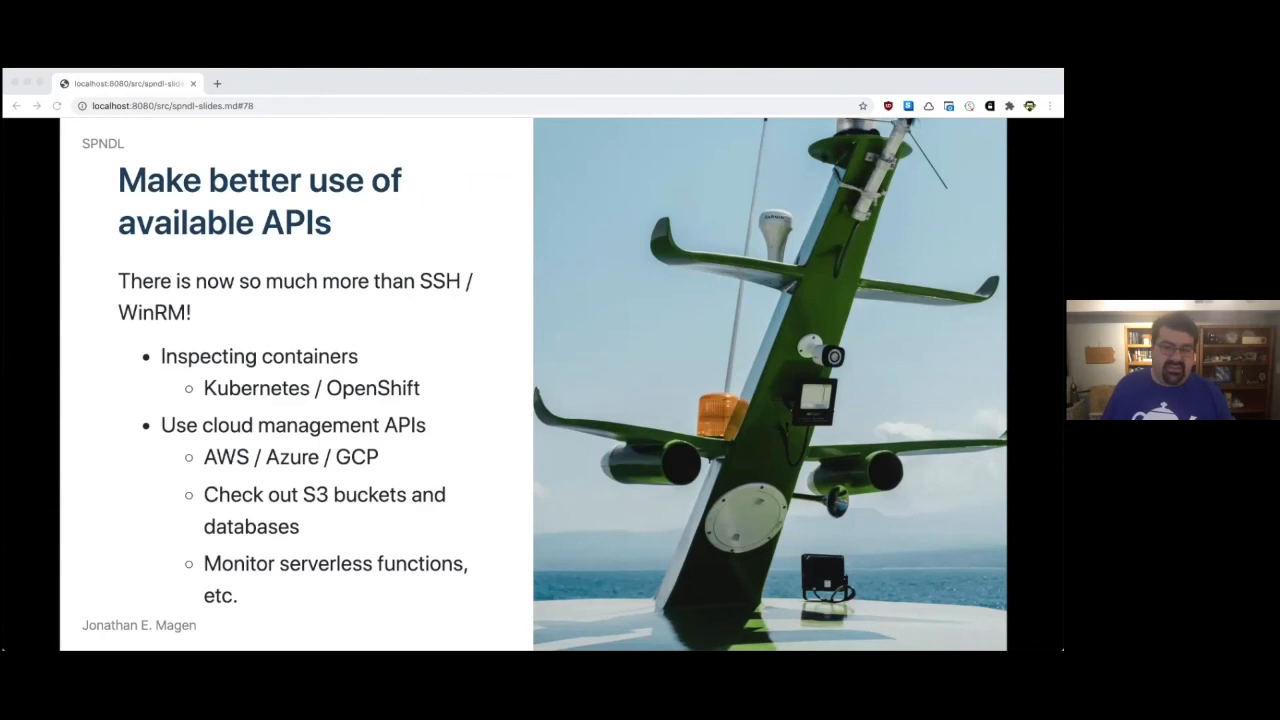
Step: Advance through the compliance requirements slide to 'first step in sharing more broadly'
{"action": "key", "text": "Right"}
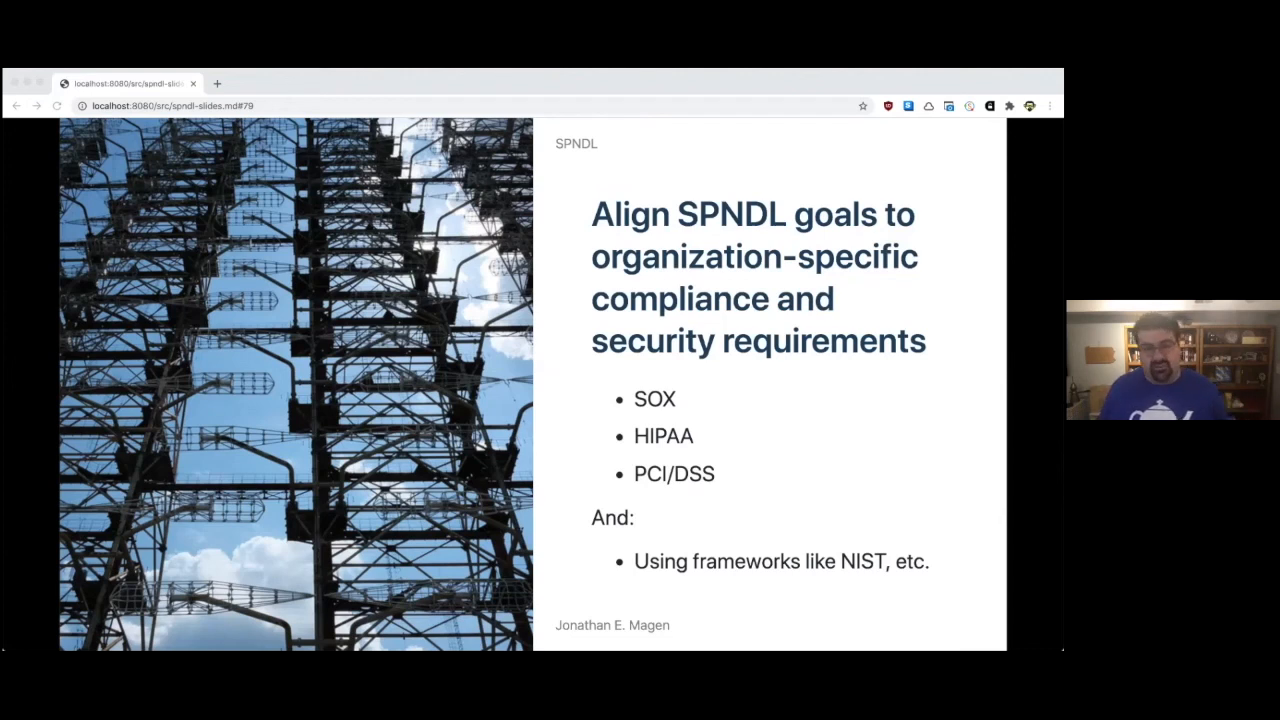
{"action": "key", "text": "Right"}
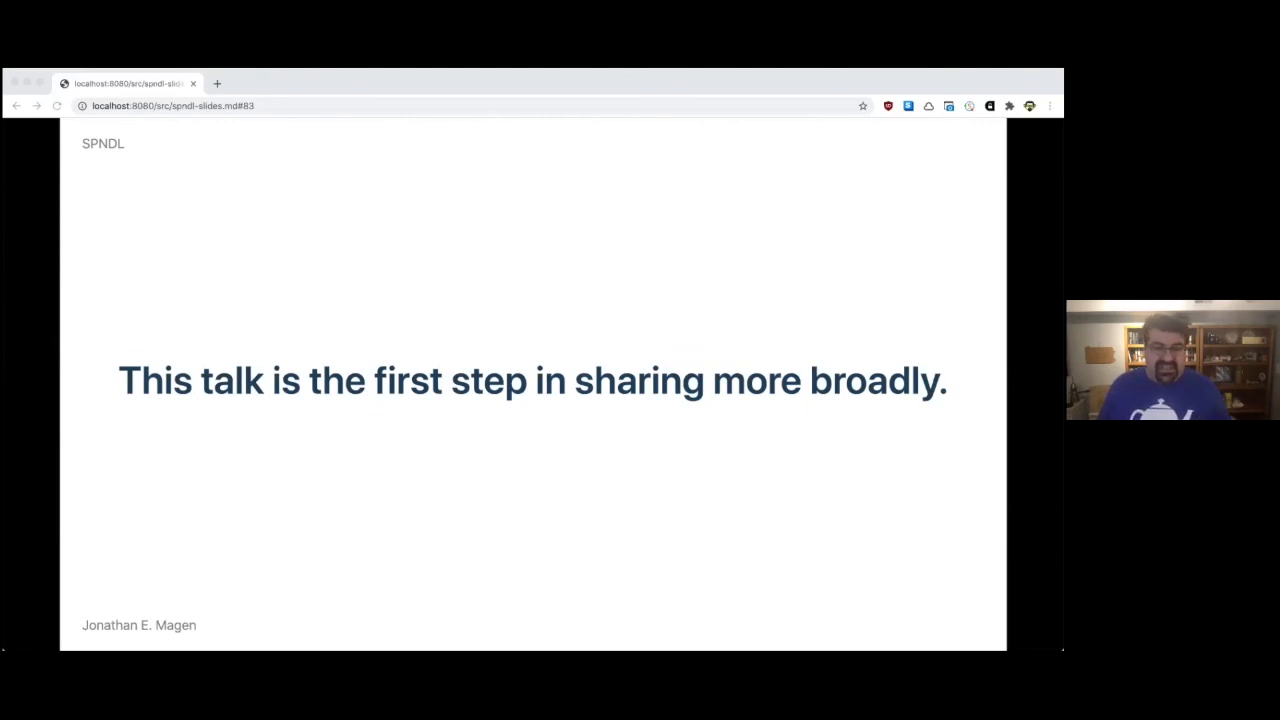
Step: Advance through the conversation, talking-about and learning slides to 'Secure by design, everywhere!'
{"action": "key", "text": "Right"}
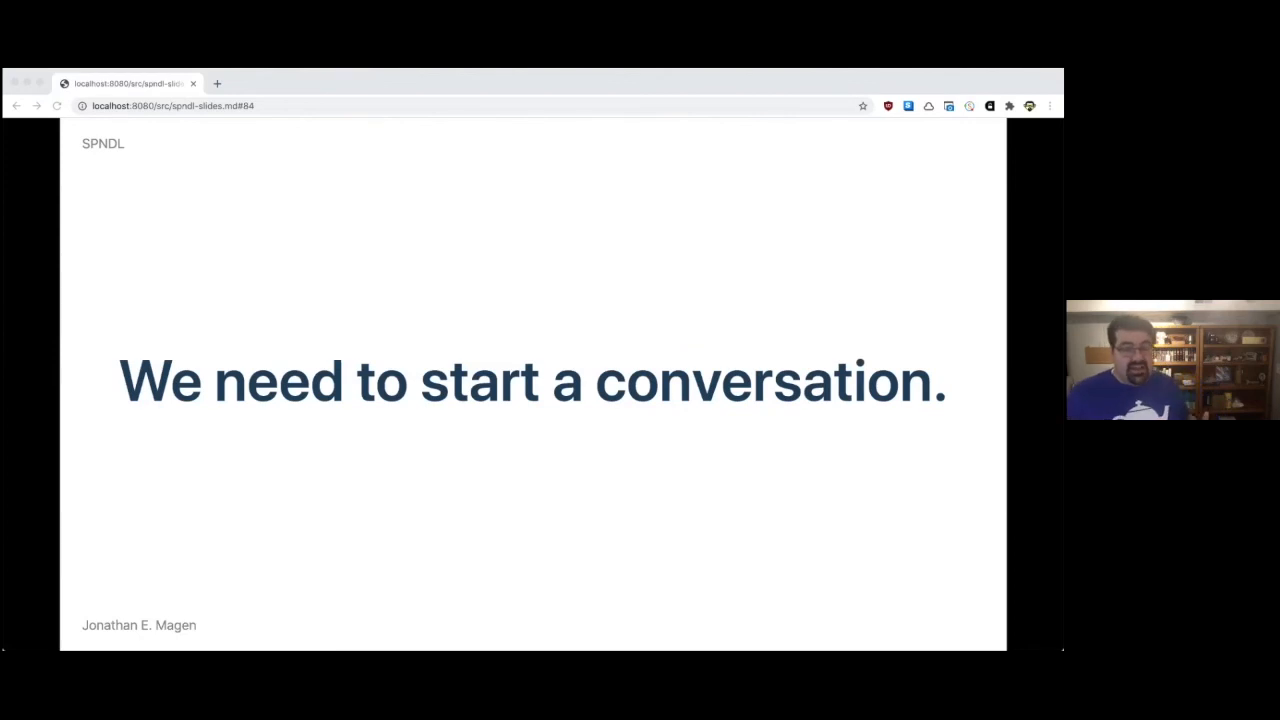
{"action": "key", "text": "Right"}
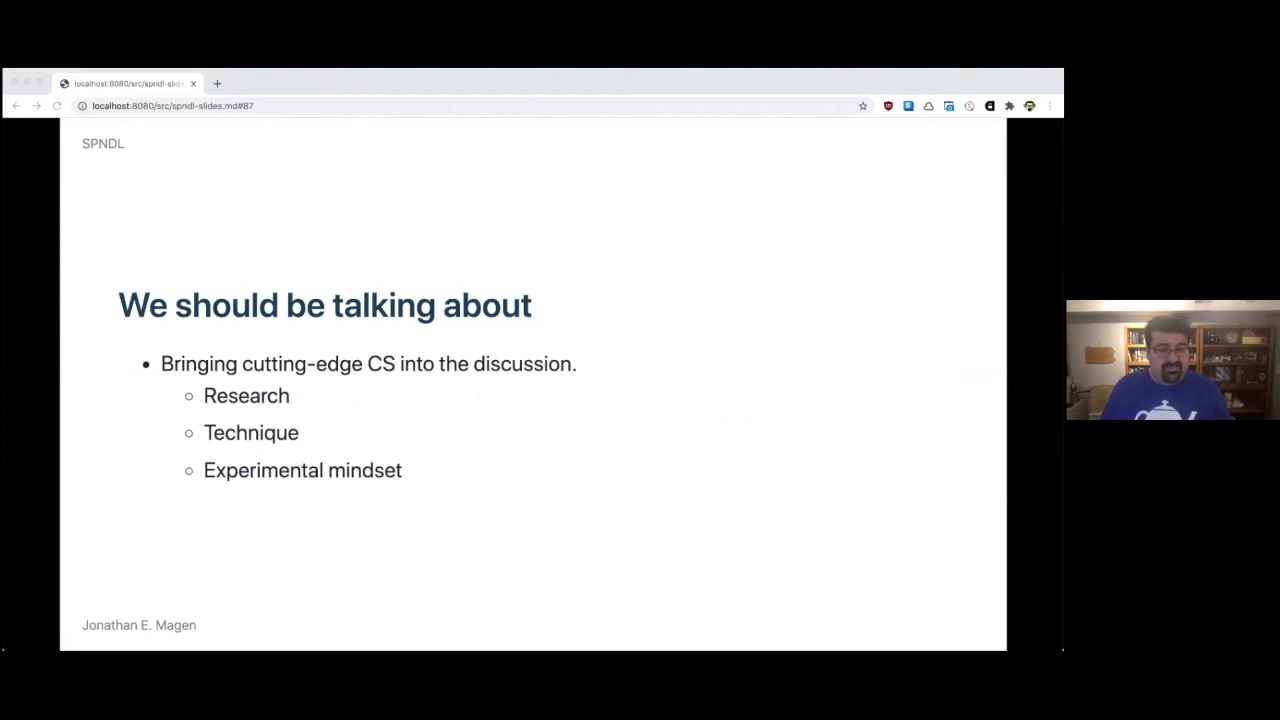
{"action": "key", "text": "Right"}
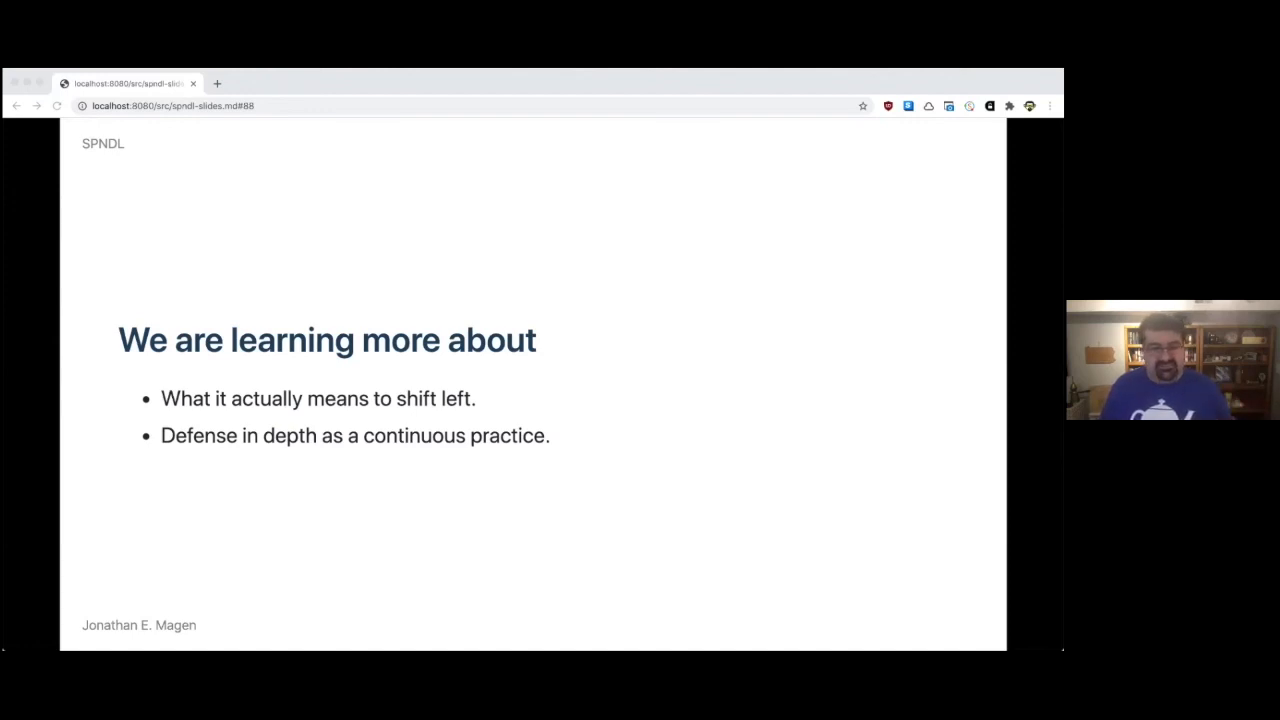
{"action": "key", "text": "Right"}
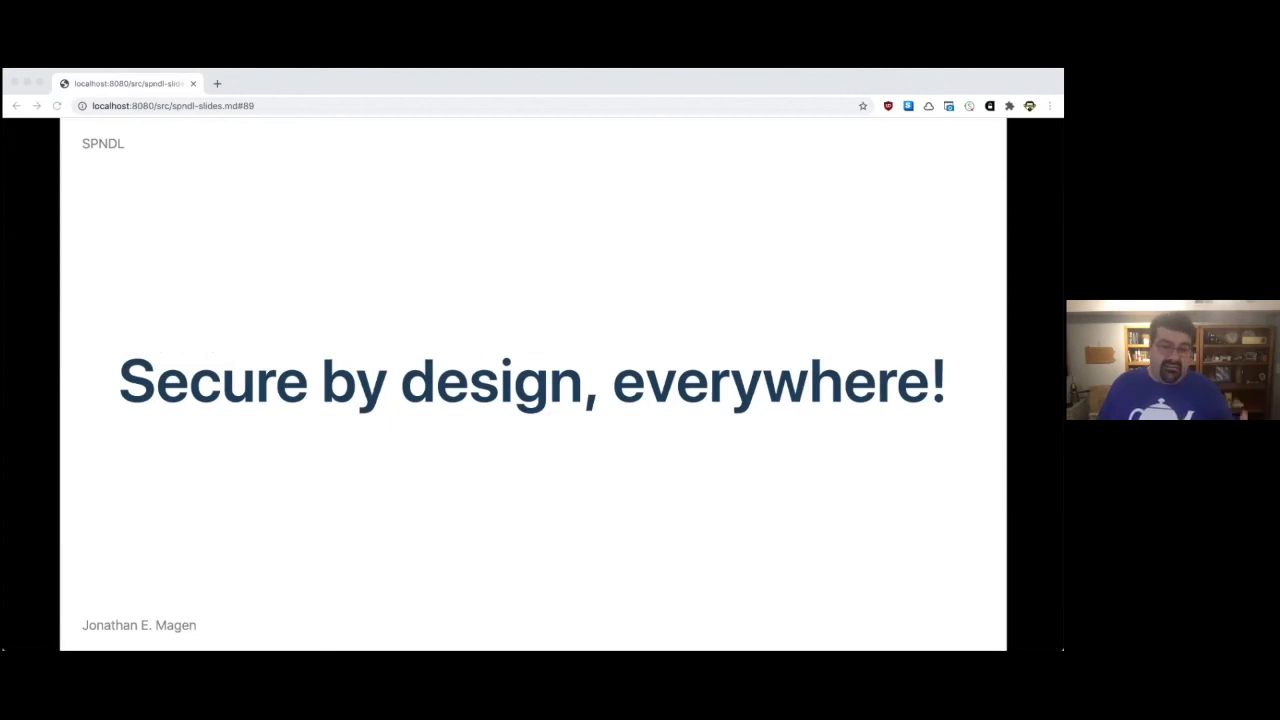
Step: Advance to the recent-developments slide listing Catala, LEAN and Koka
{"action": "key", "text": "right"}
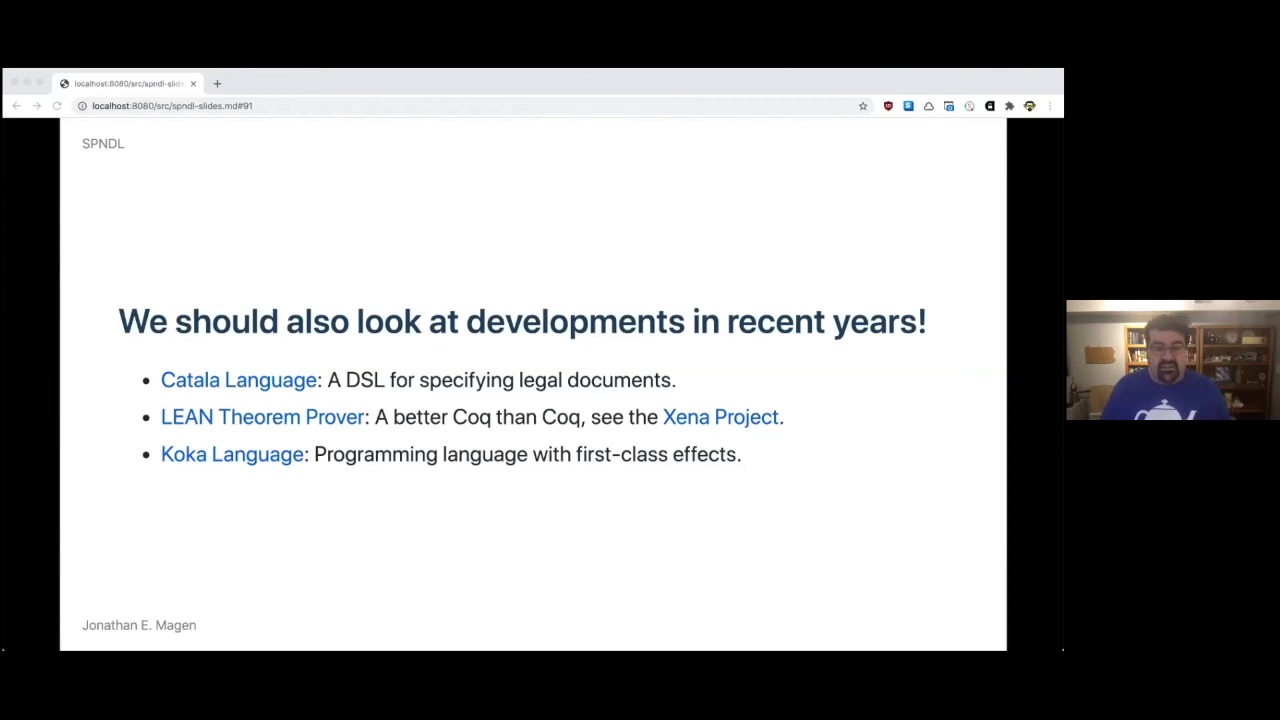
{"action": "key", "text": "Right"}
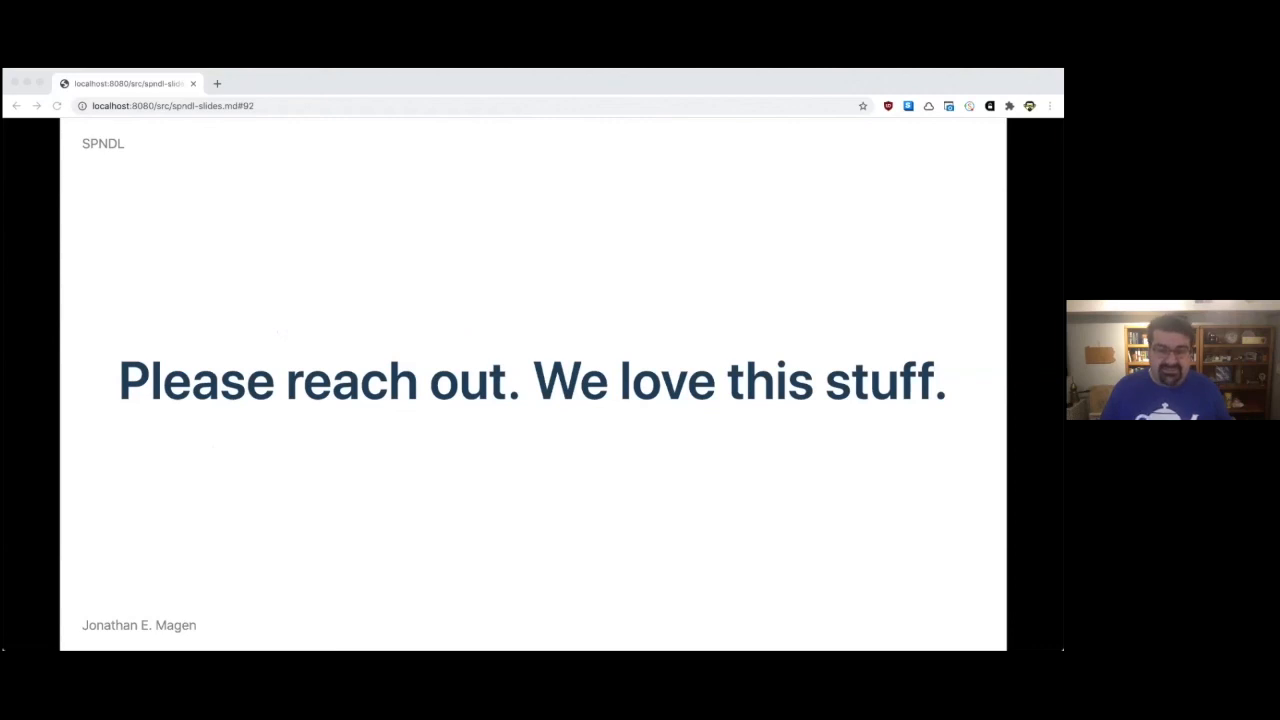
{"action": "key", "text": "right"}
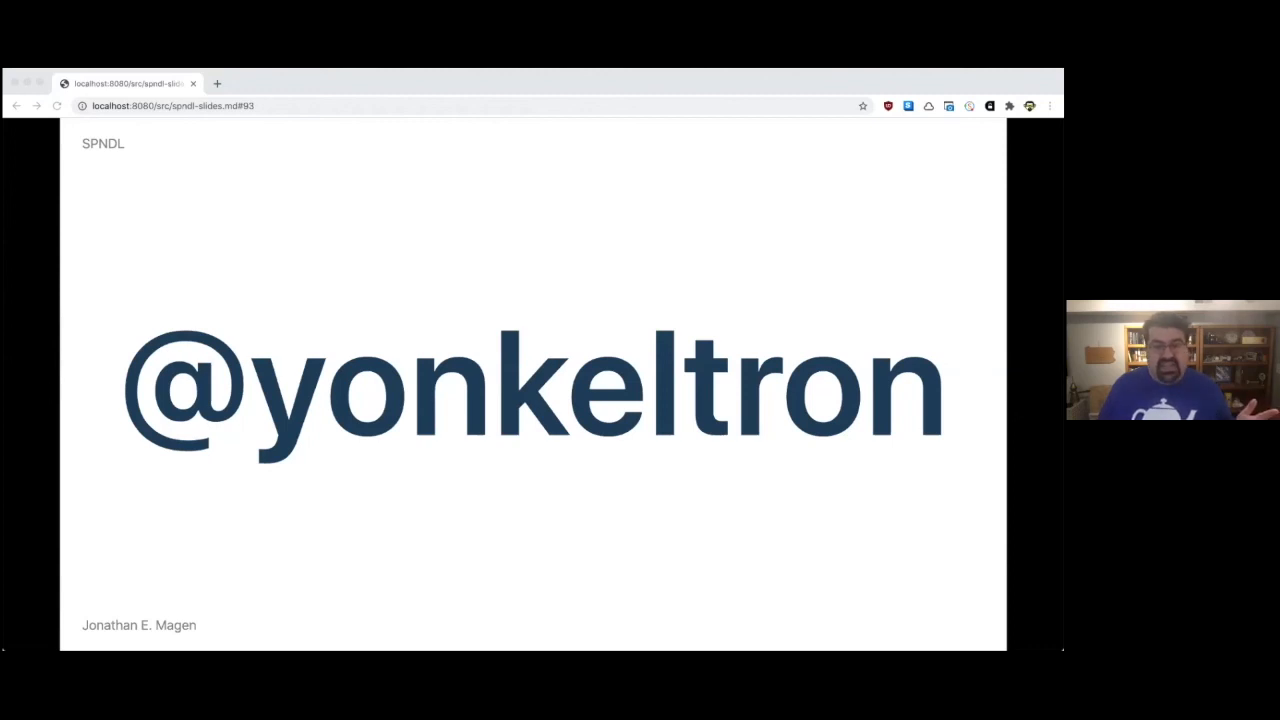
{"action": "key", "text": "right"}
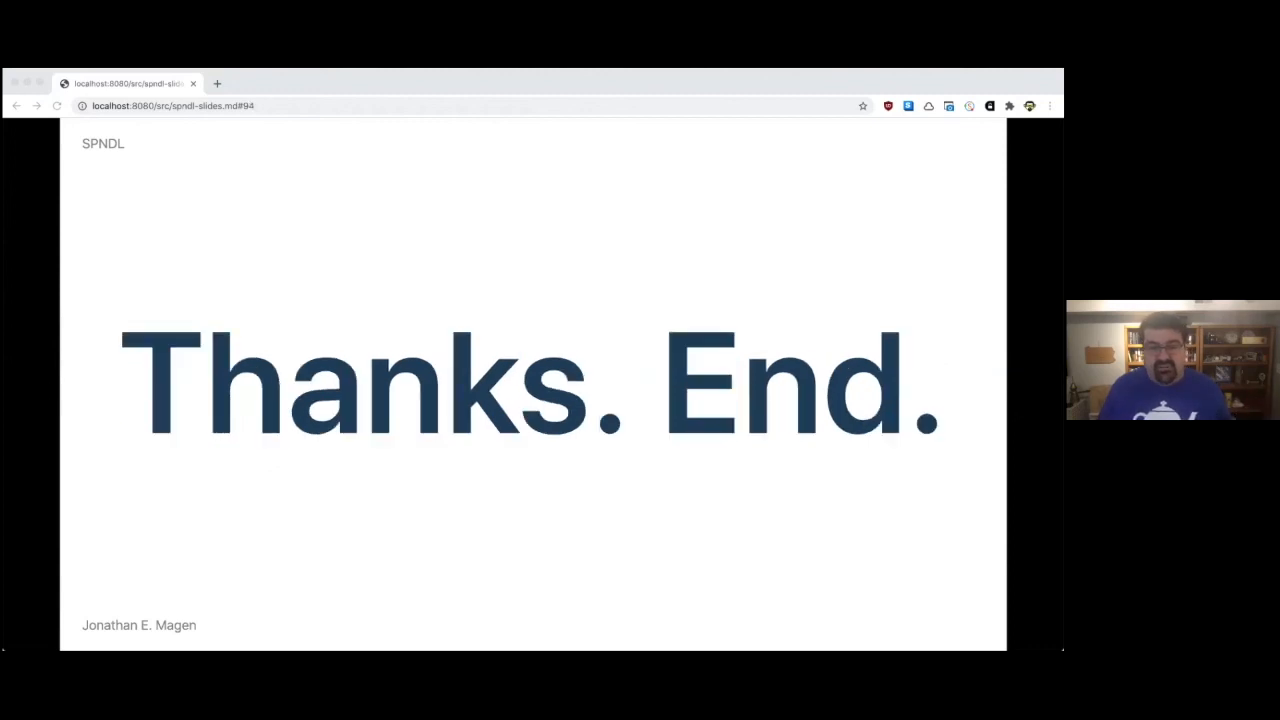